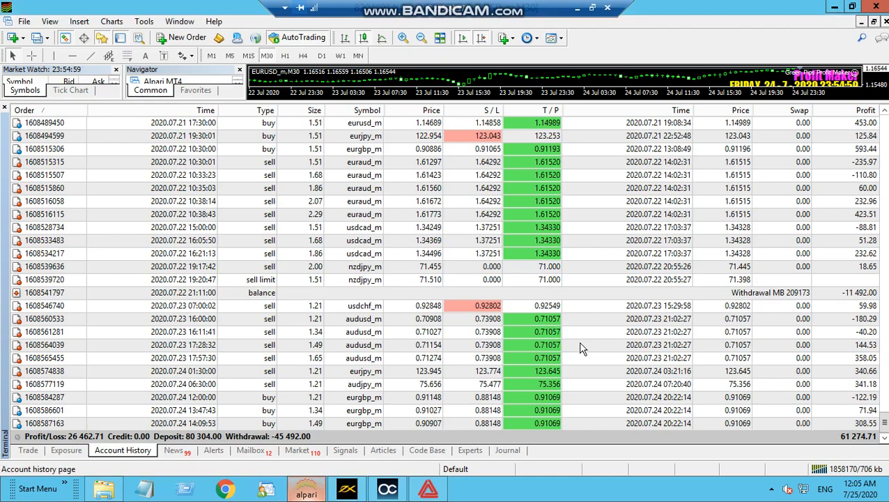
mouse_move(582, 349)
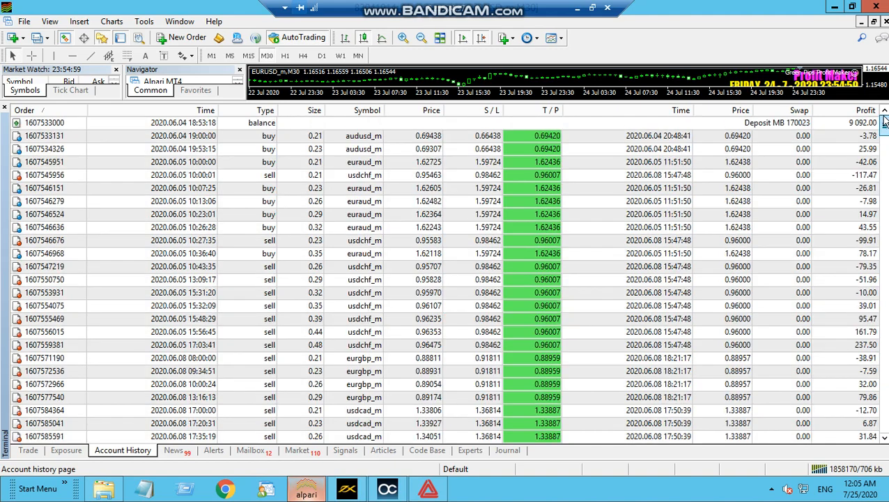
mouse_move(541, 142)
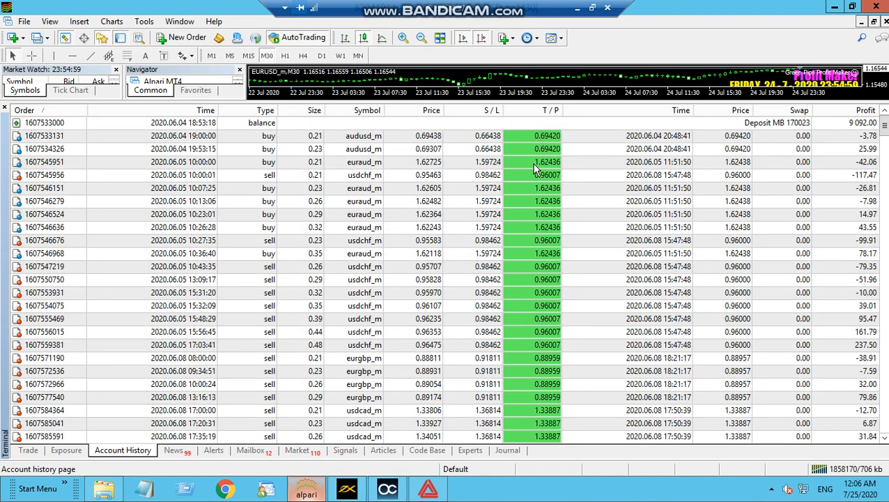
mouse_move(537, 248)
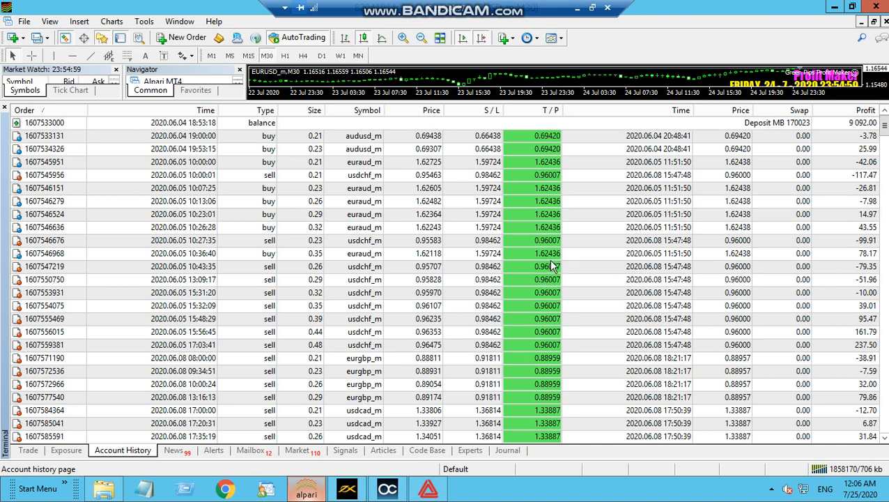
mouse_move(551, 308)
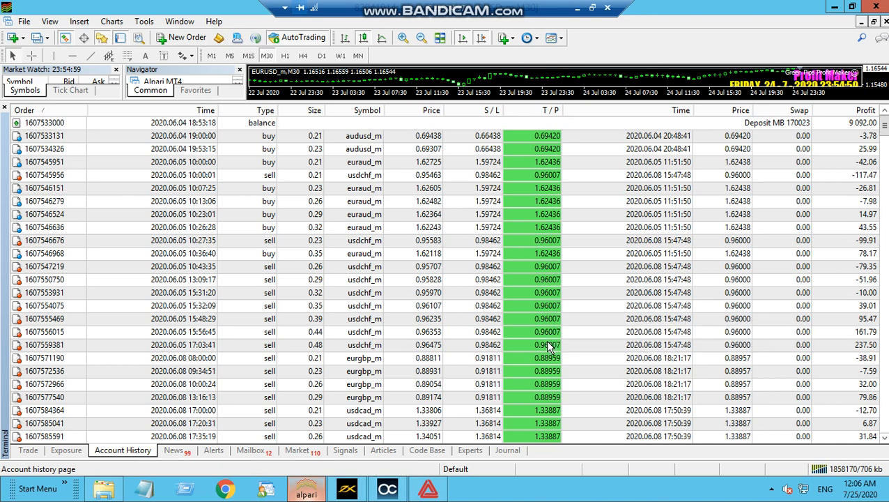
mouse_move(546, 376)
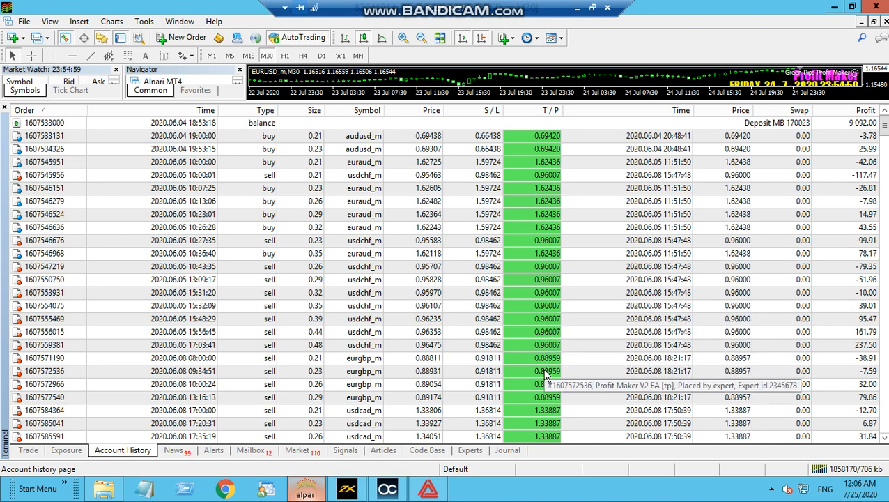
mouse_move(545, 397)
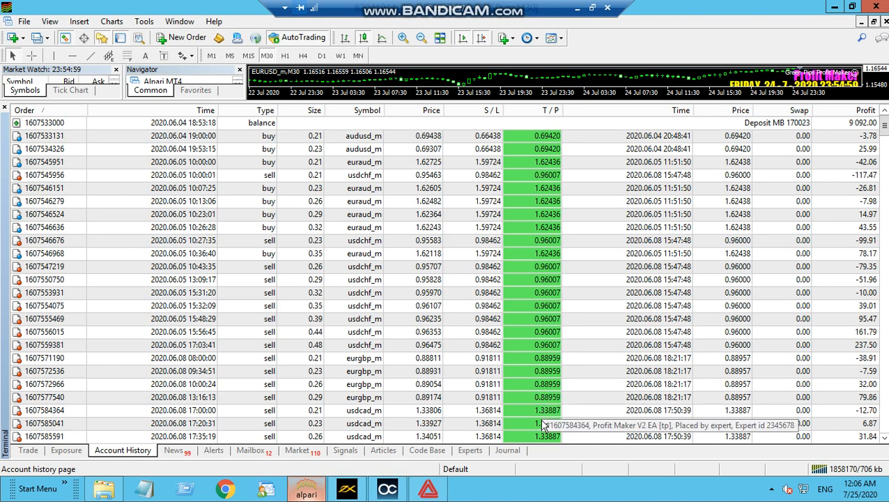
mouse_move(857, 134)
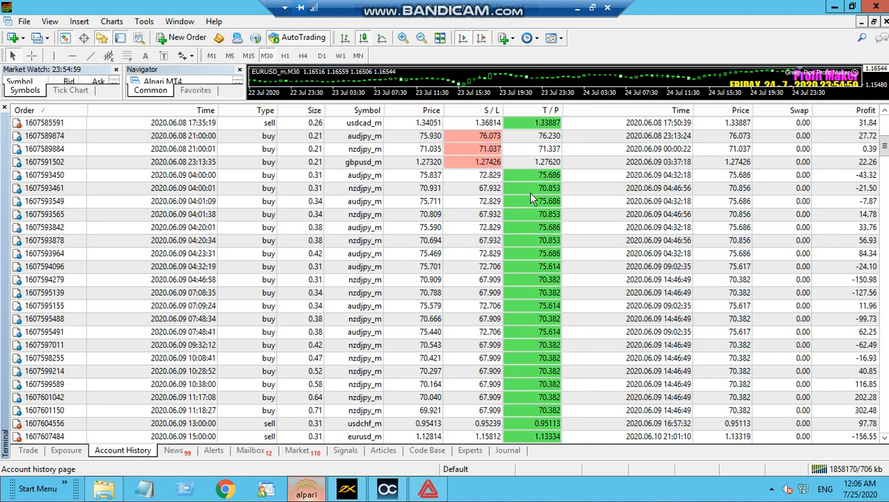
mouse_move(544, 240)
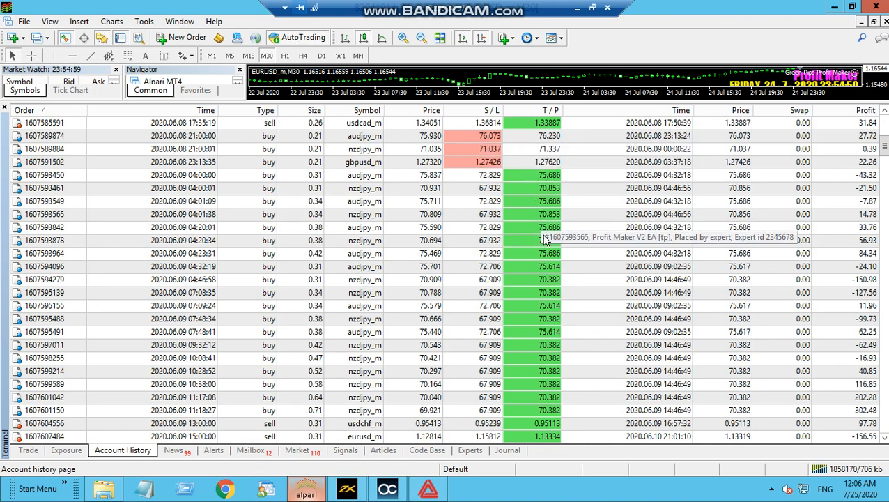
mouse_move(547, 327)
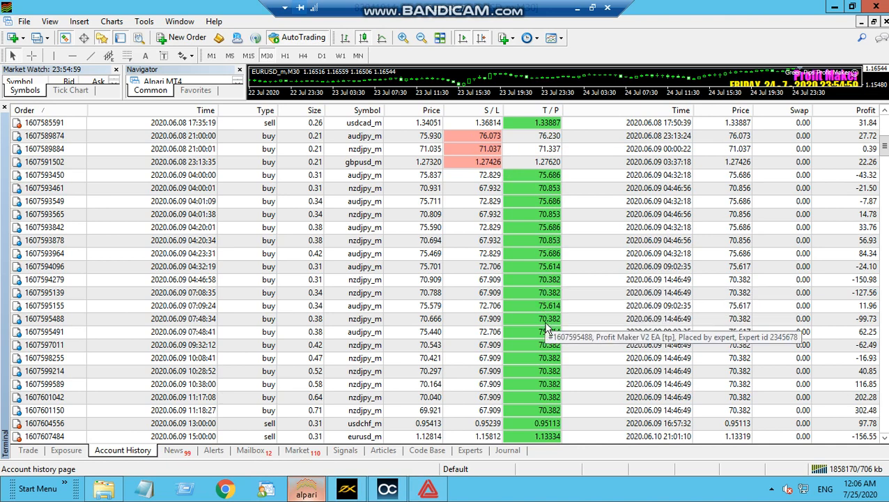
mouse_move(551, 398)
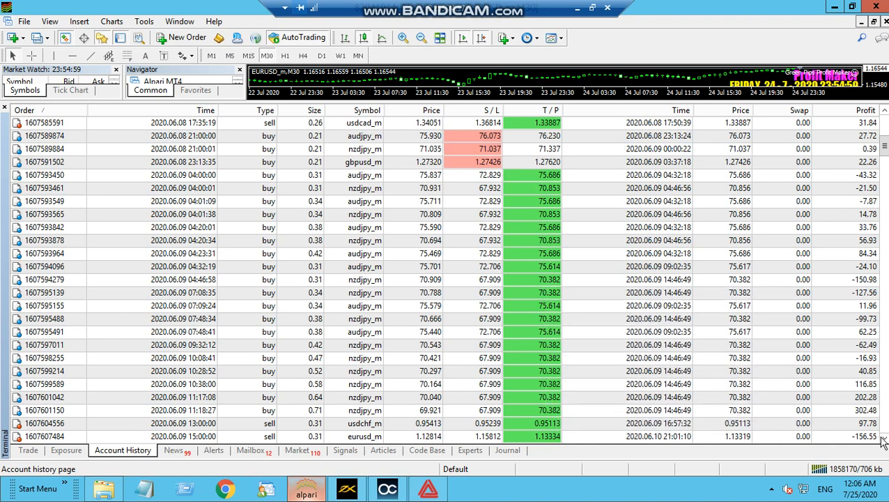
scroll(down, 3)
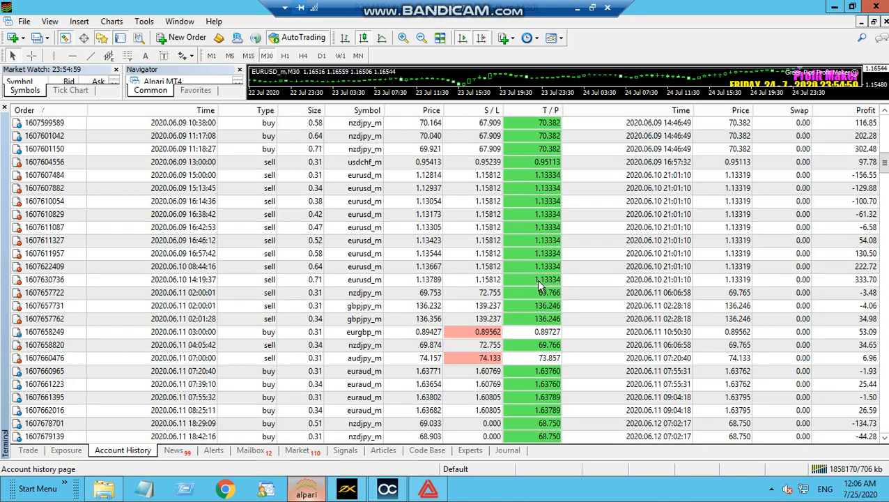
mouse_move(543, 332)
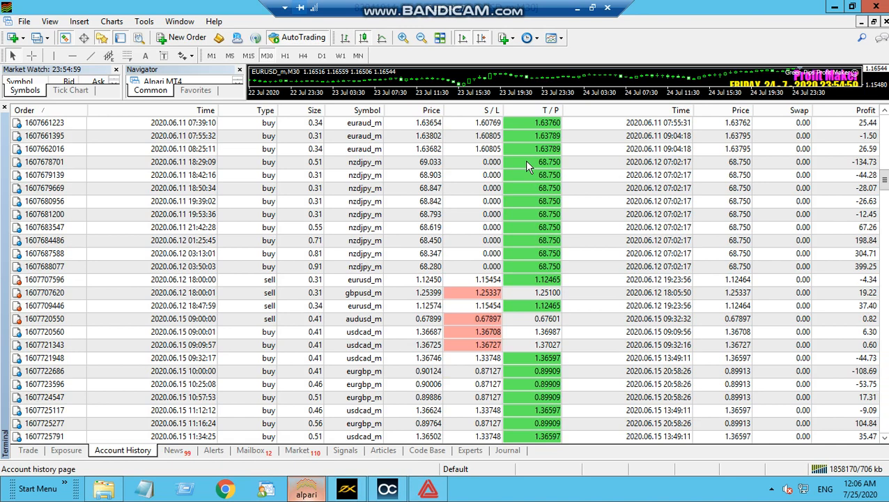
mouse_move(531, 184)
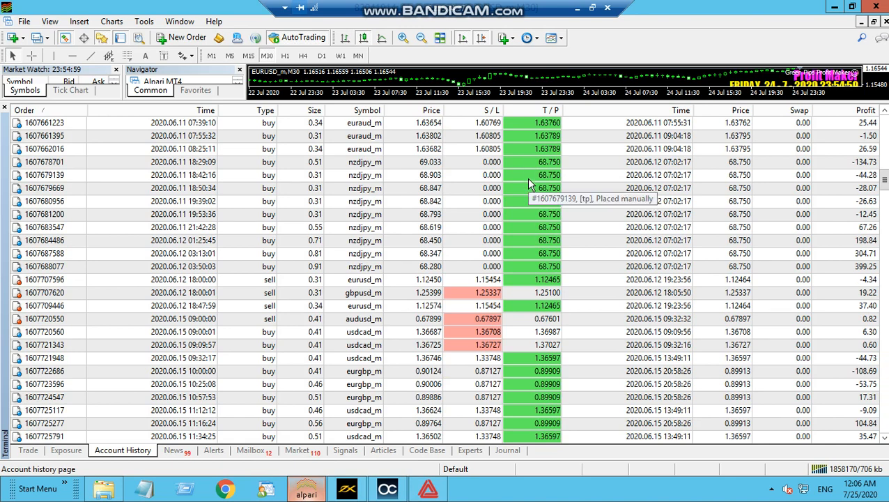
mouse_move(530, 282)
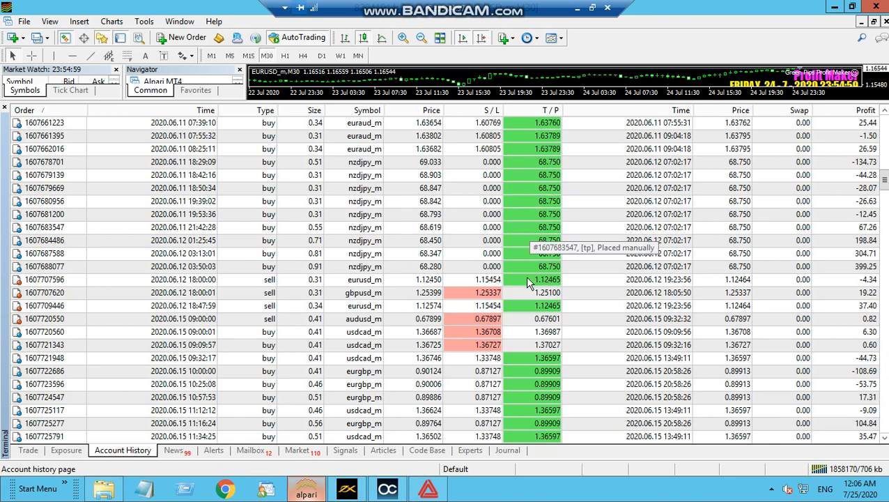
mouse_move(542, 224)
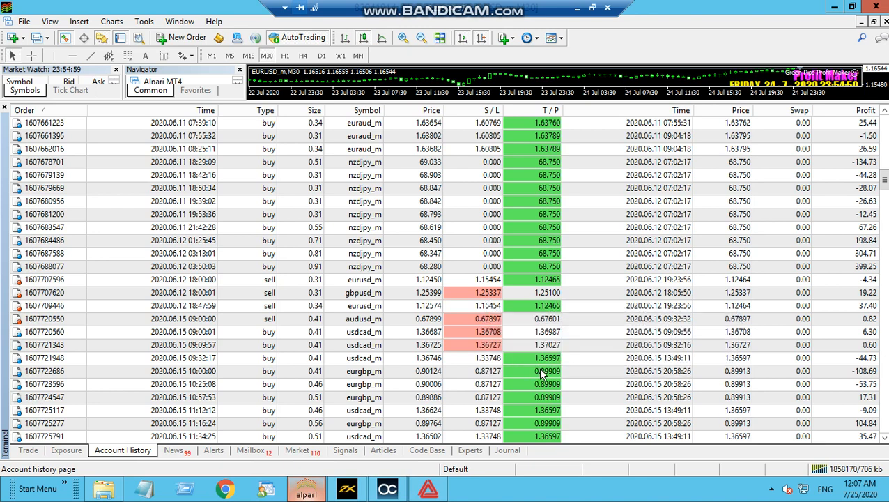
mouse_move(547, 370)
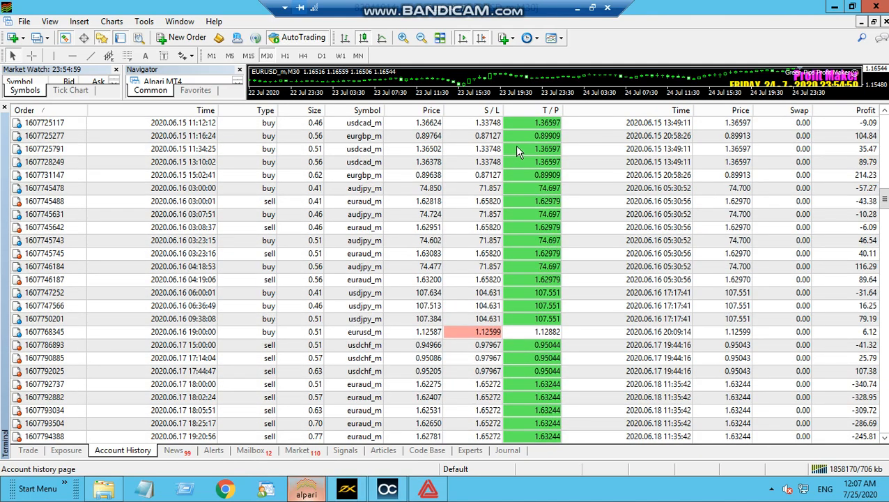
mouse_move(532, 160)
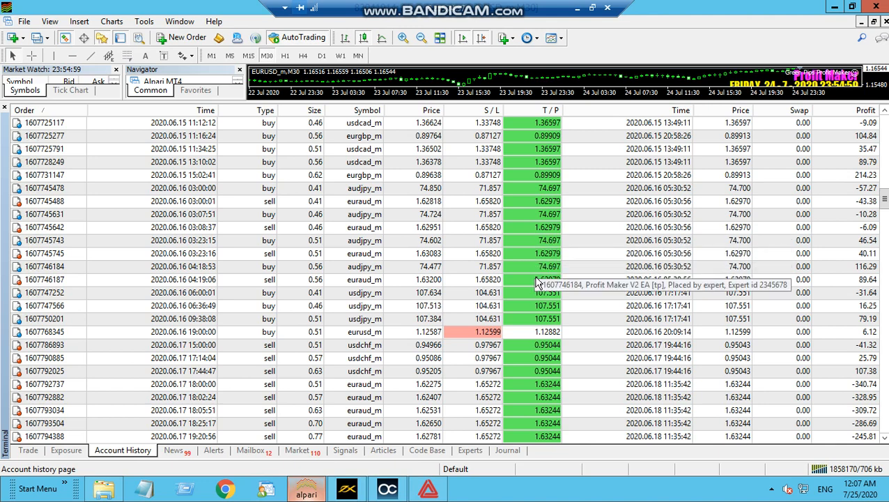
mouse_move(537, 354)
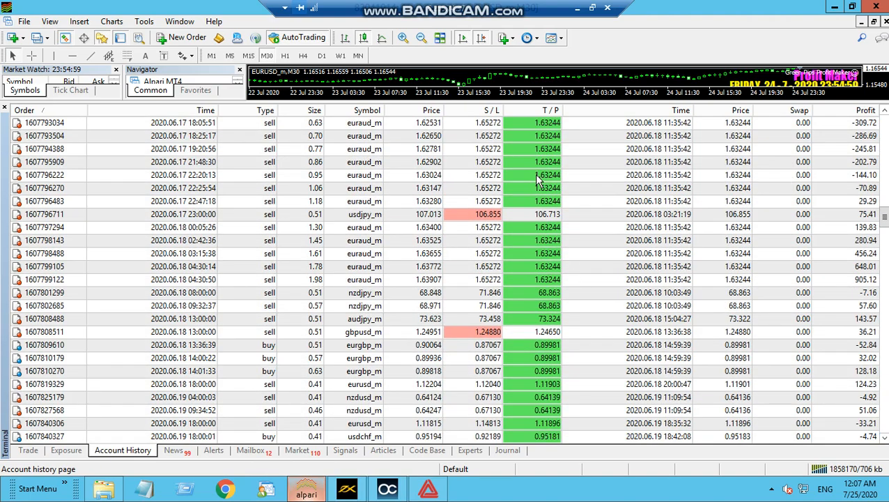
mouse_move(542, 278)
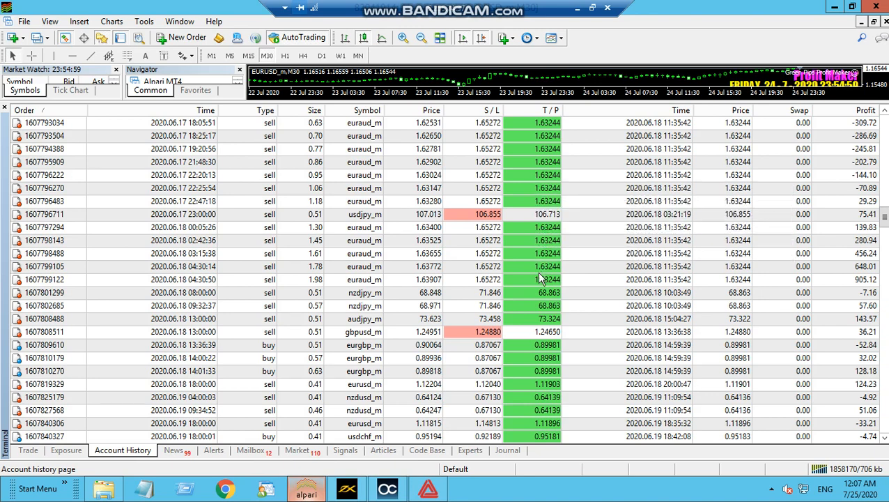
mouse_move(543, 376)
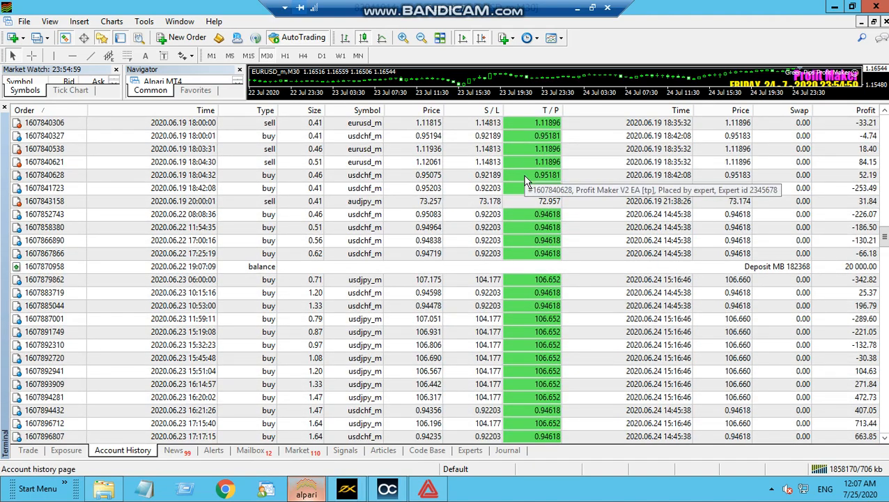
mouse_move(548, 243)
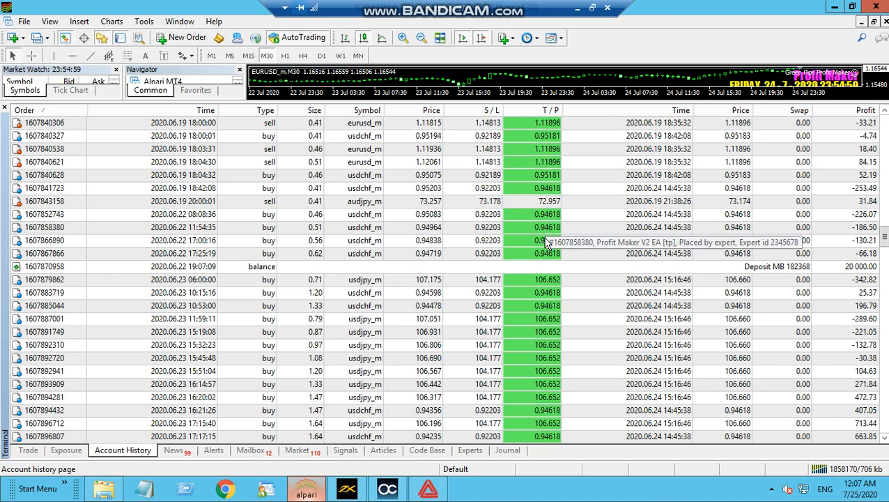
mouse_move(546, 287)
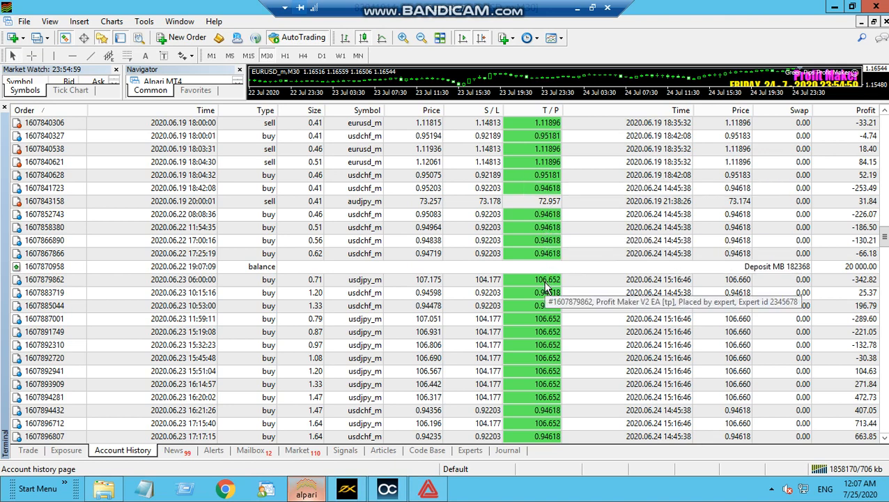
mouse_move(547, 357)
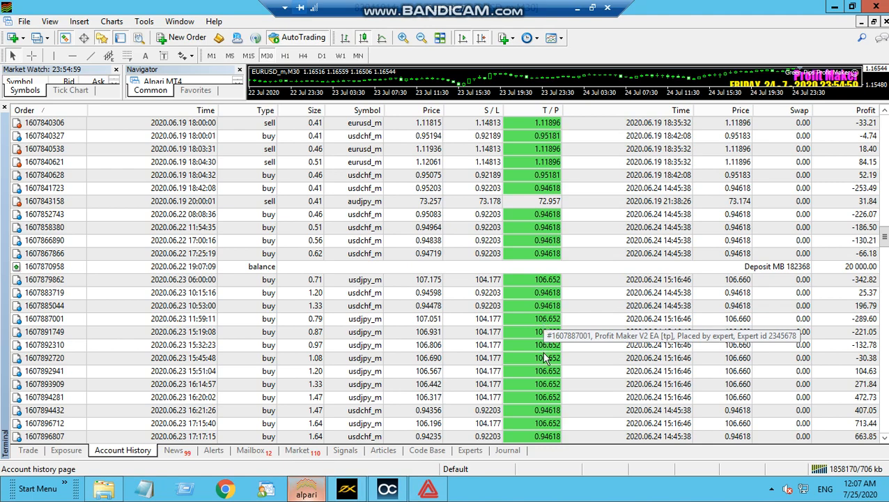
mouse_move(547, 410)
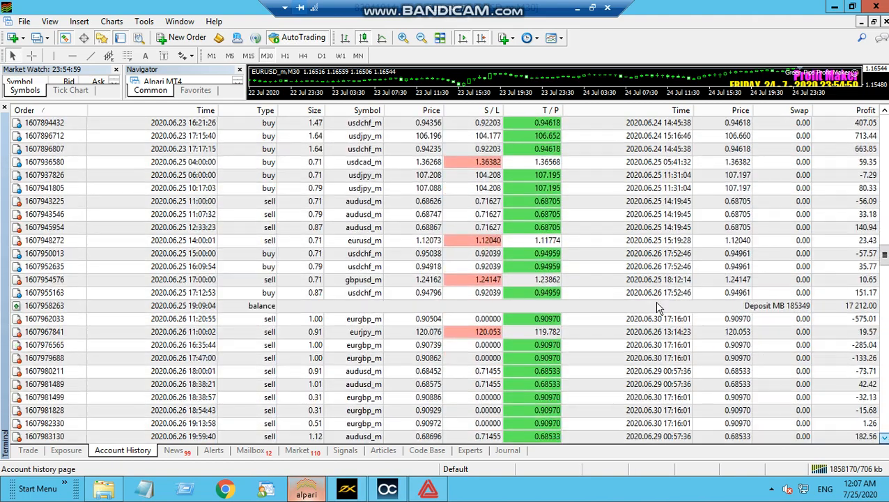
mouse_move(530, 204)
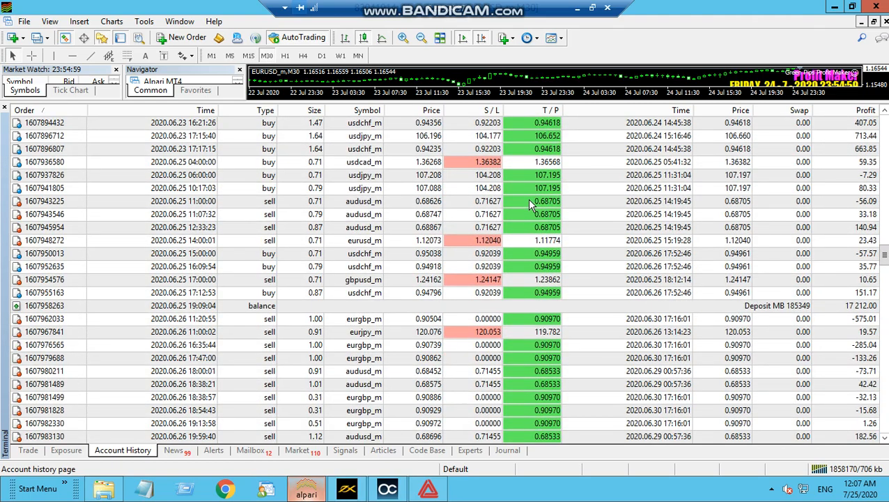
mouse_move(523, 256)
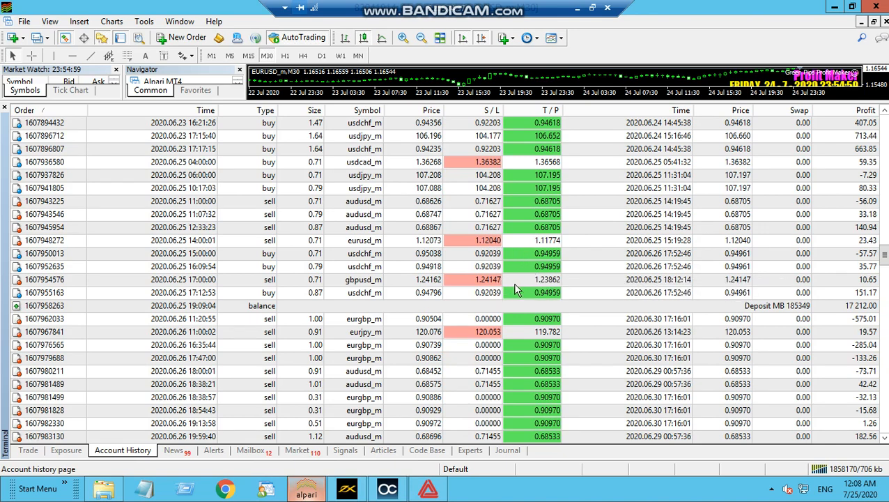
mouse_move(490, 335)
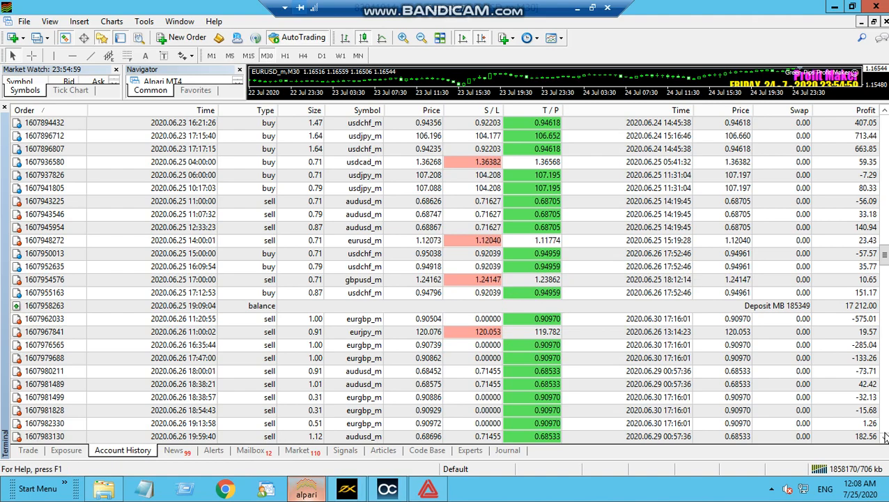
scroll(down, 3)
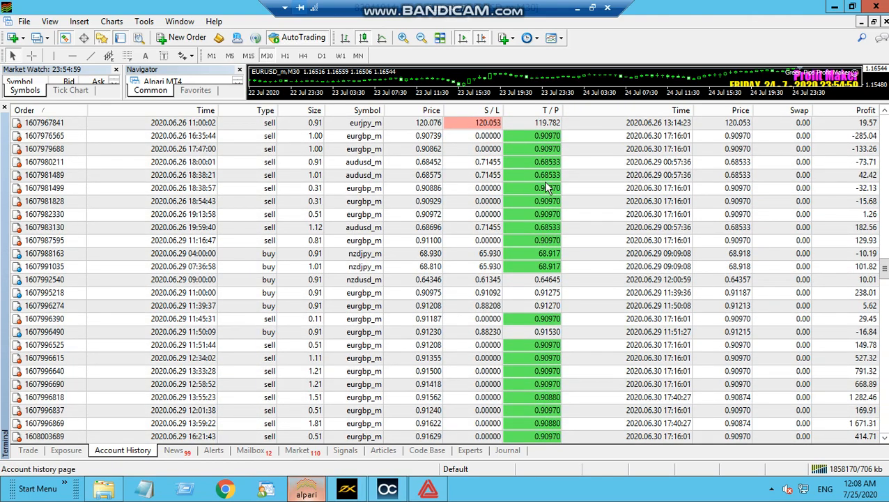
mouse_move(575, 236)
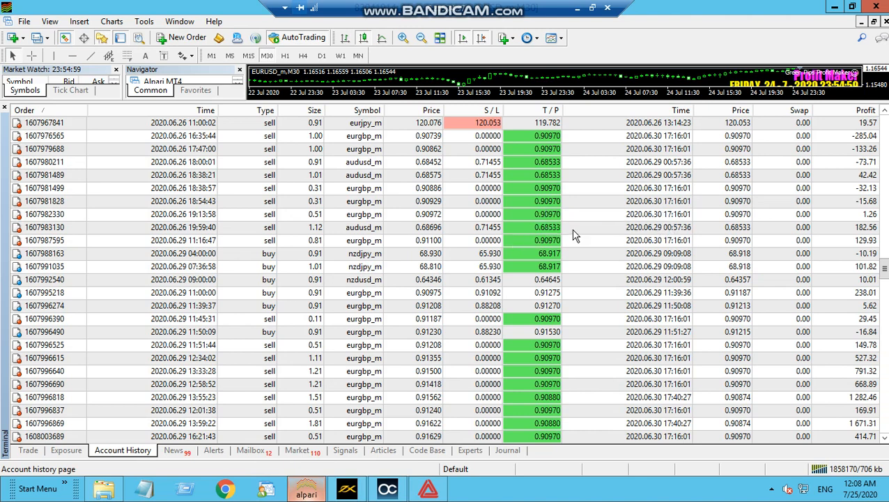
mouse_move(550, 227)
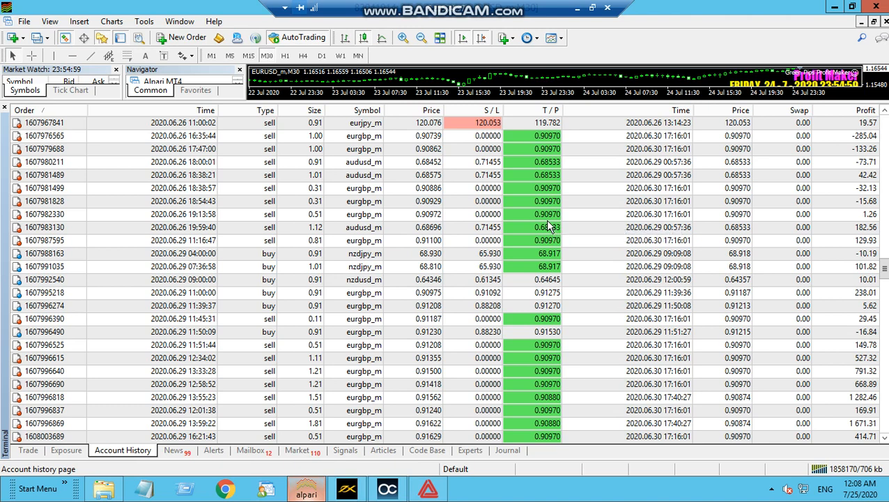
mouse_move(527, 354)
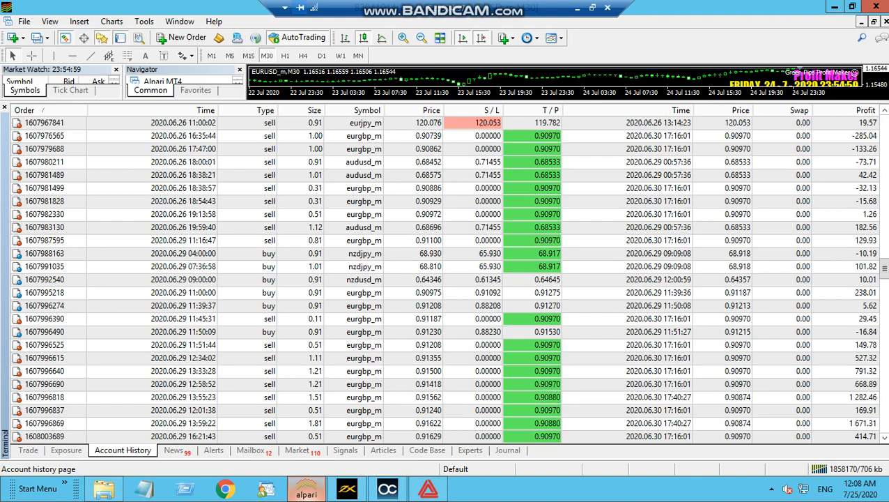
scroll(down, 3)
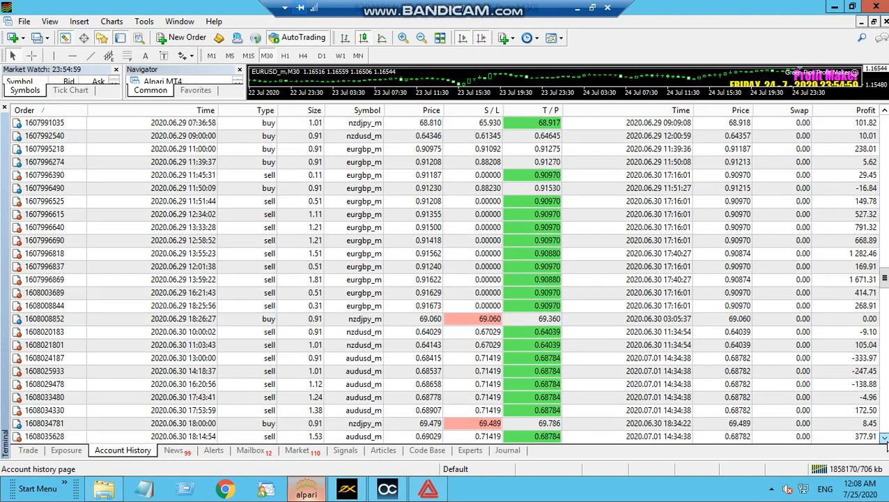
scroll(down, 3)
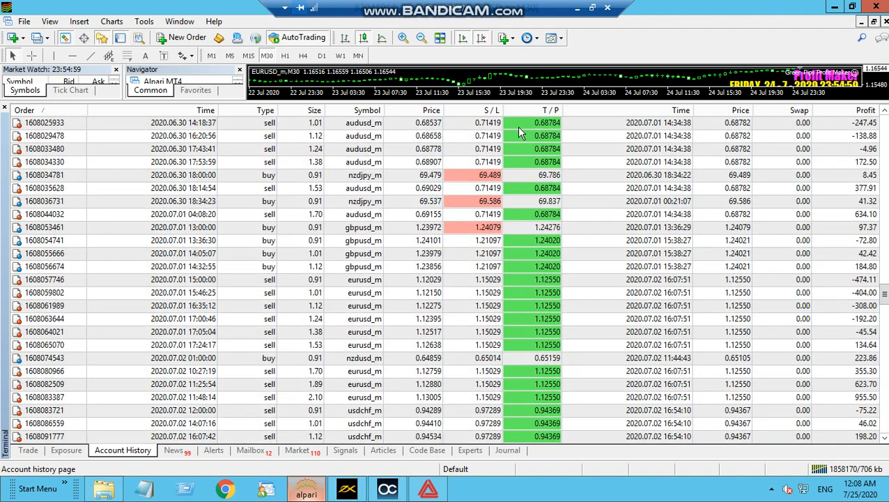
mouse_move(527, 202)
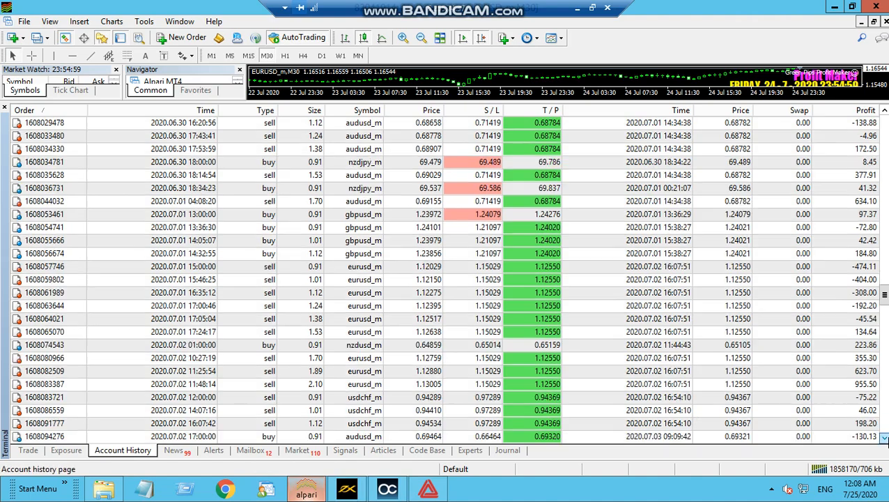
scroll(down, 3)
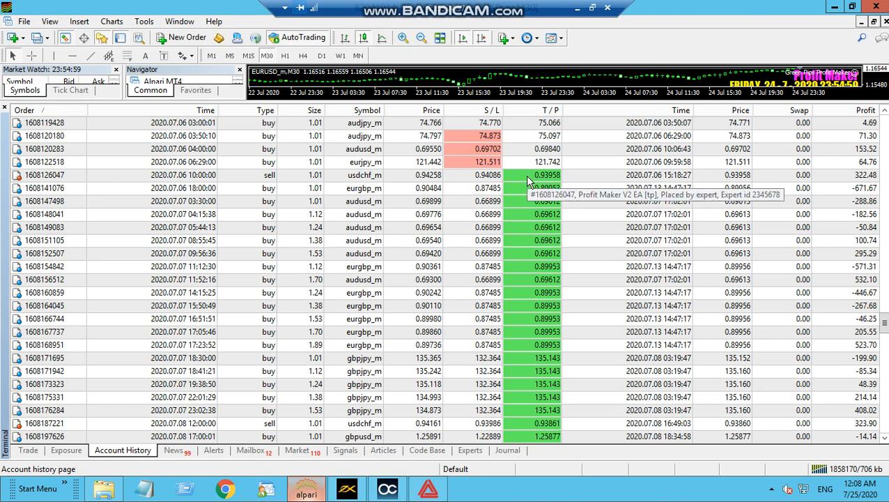
mouse_move(532, 248)
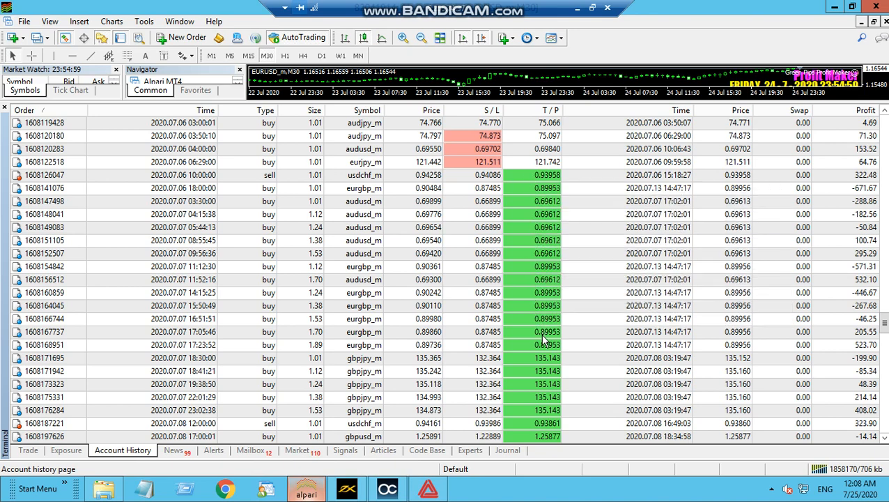
mouse_move(547, 404)
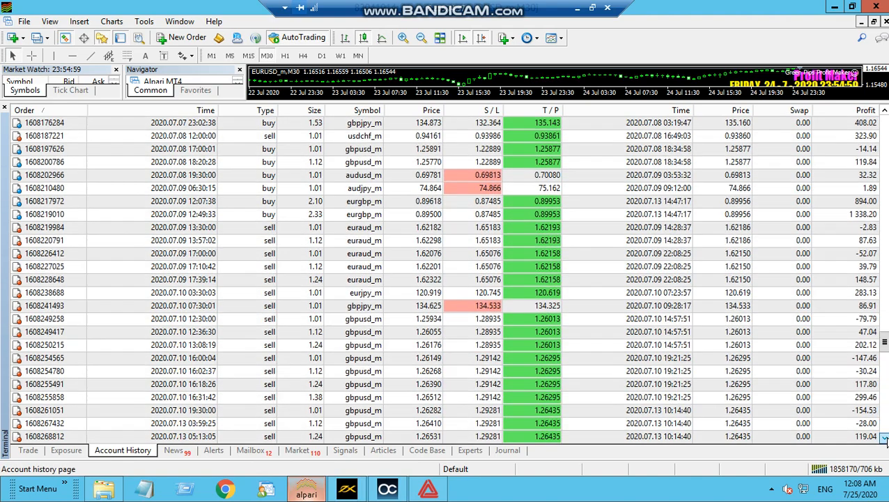
scroll(down, 3)
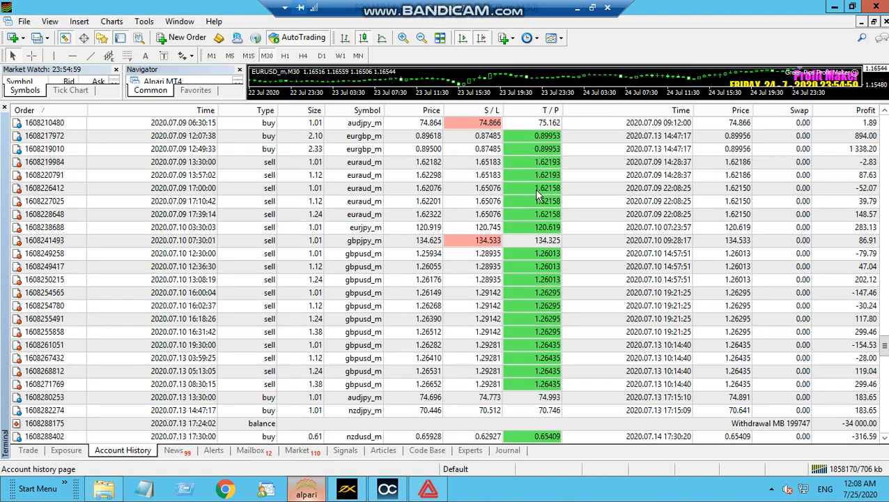
mouse_move(497, 244)
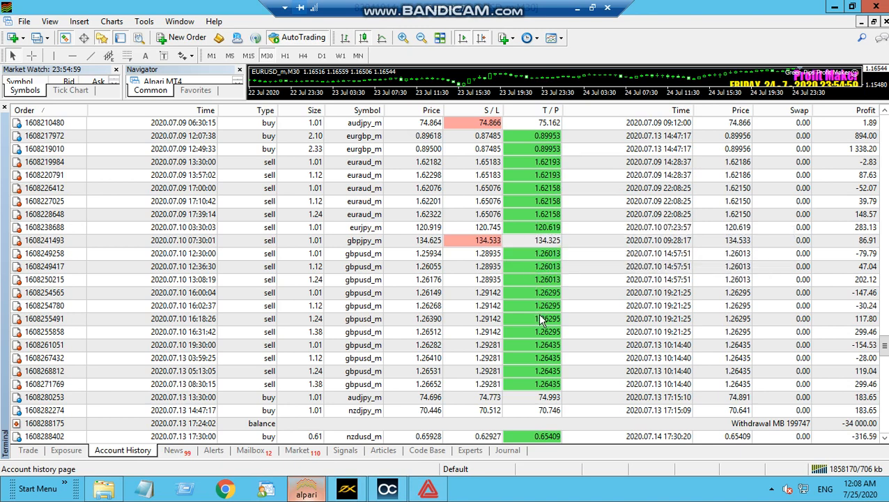
mouse_move(543, 306)
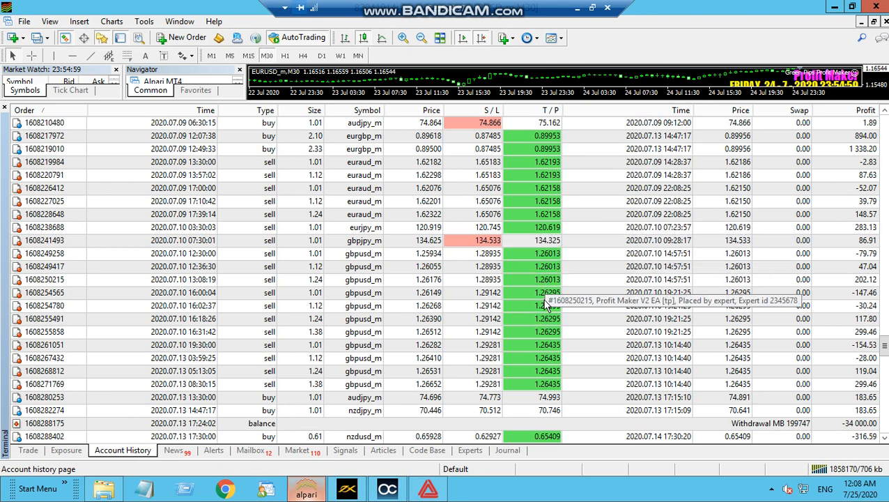
mouse_move(545, 333)
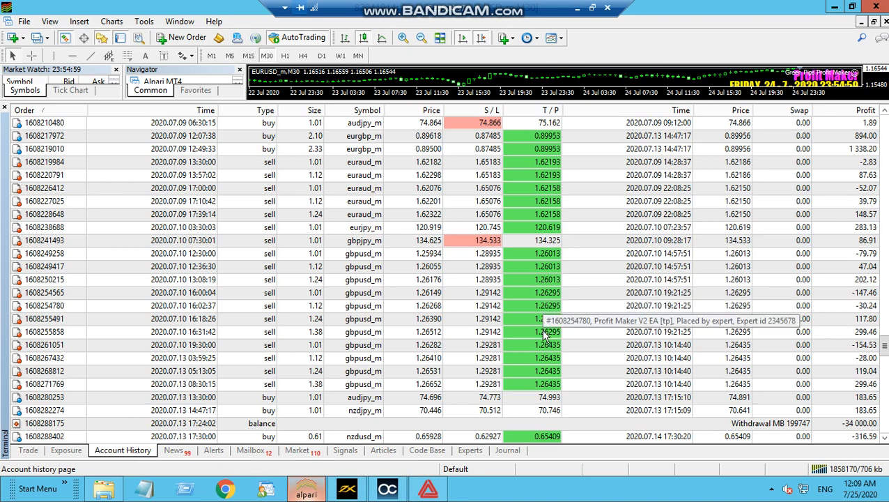
mouse_move(549, 382)
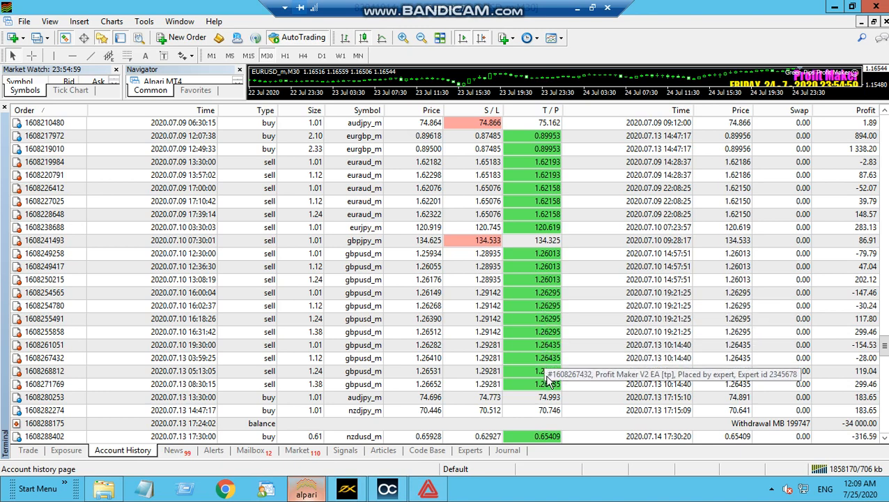
scroll(down, 3)
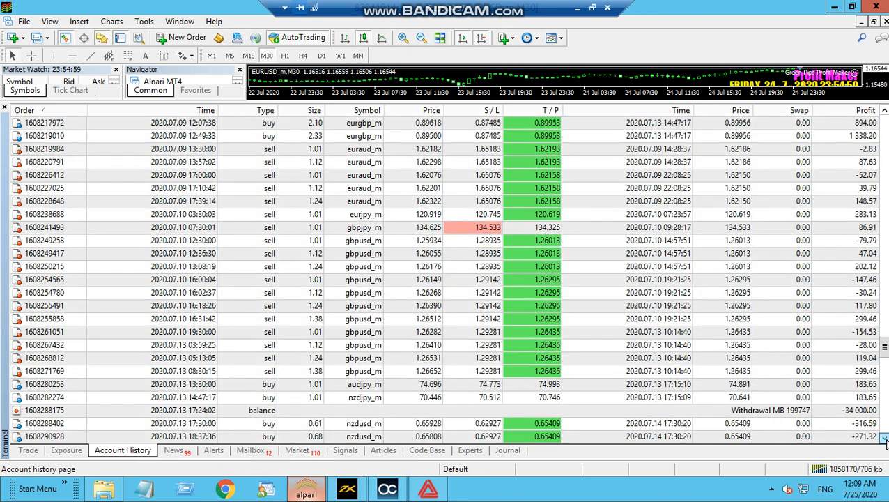
scroll(down, 3)
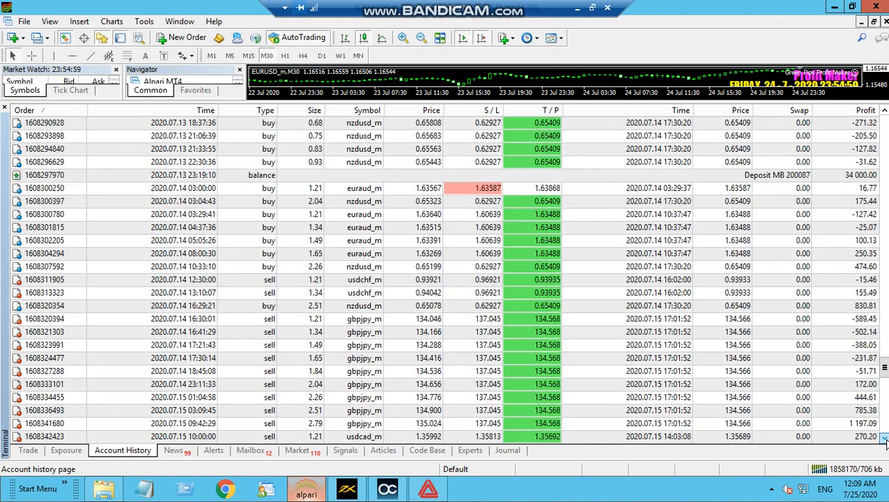
mouse_move(532, 137)
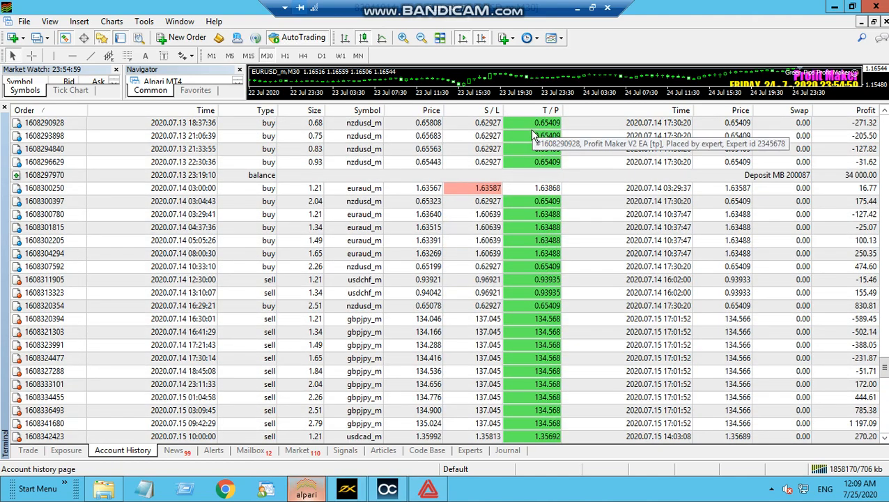
mouse_move(531, 240)
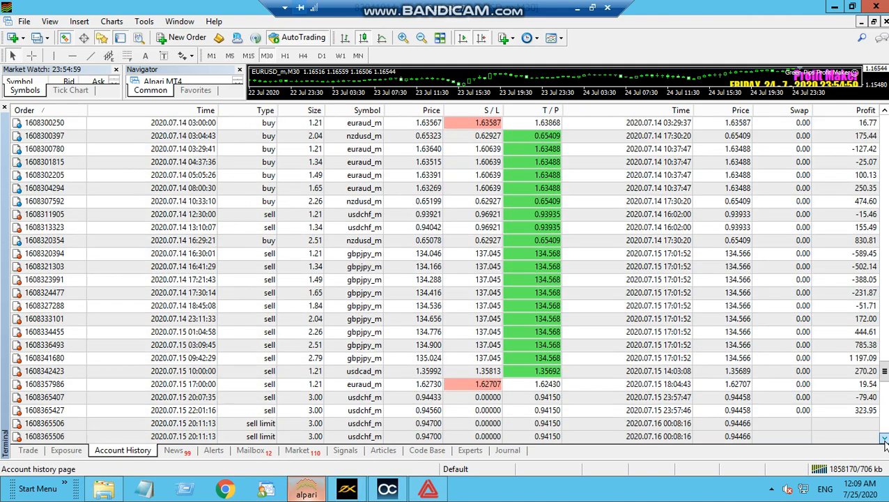
scroll(down, 3)
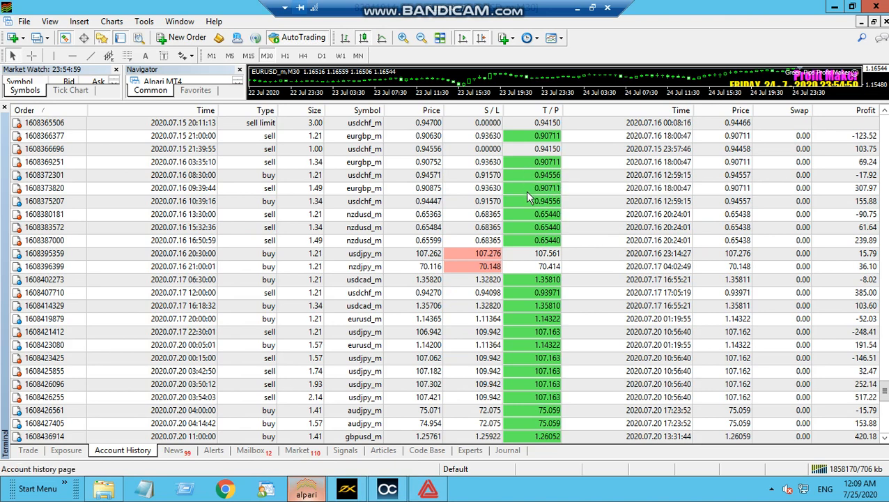
mouse_move(468, 265)
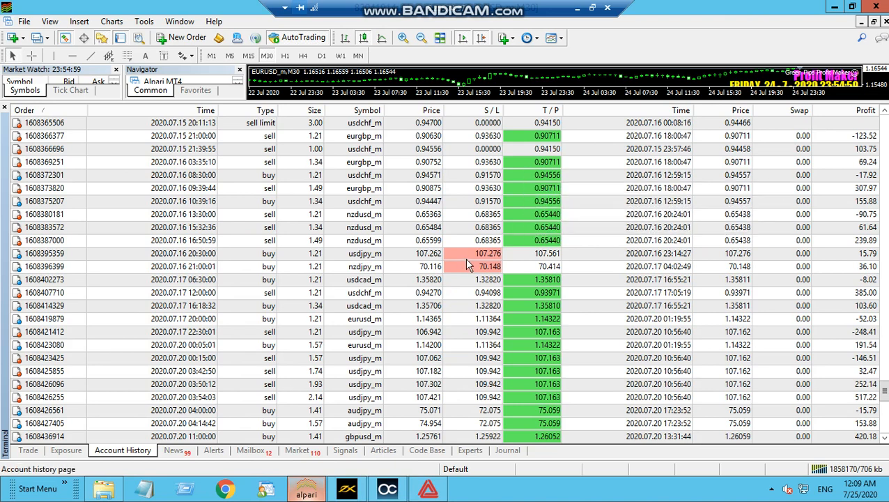
mouse_move(542, 390)
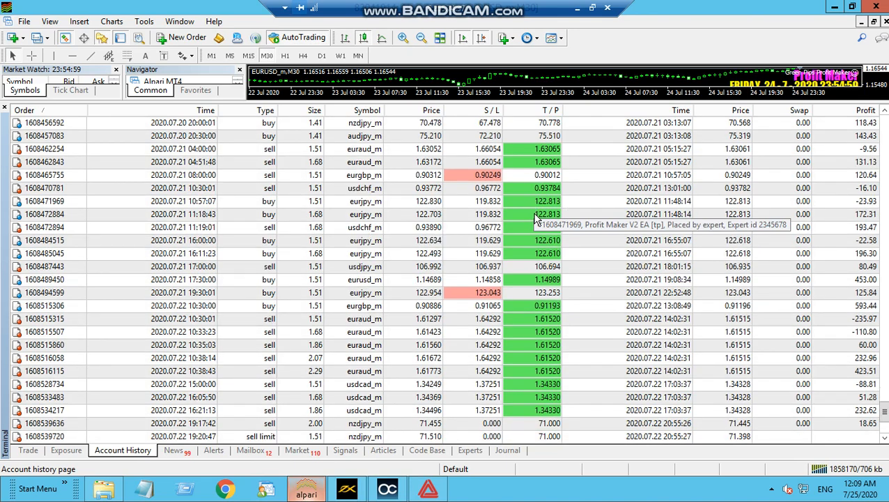
mouse_move(482, 286)
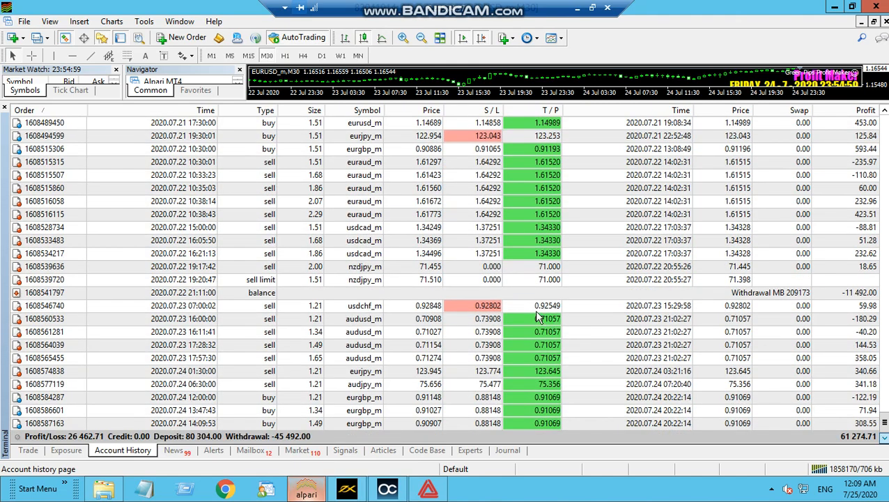
mouse_move(537, 339)
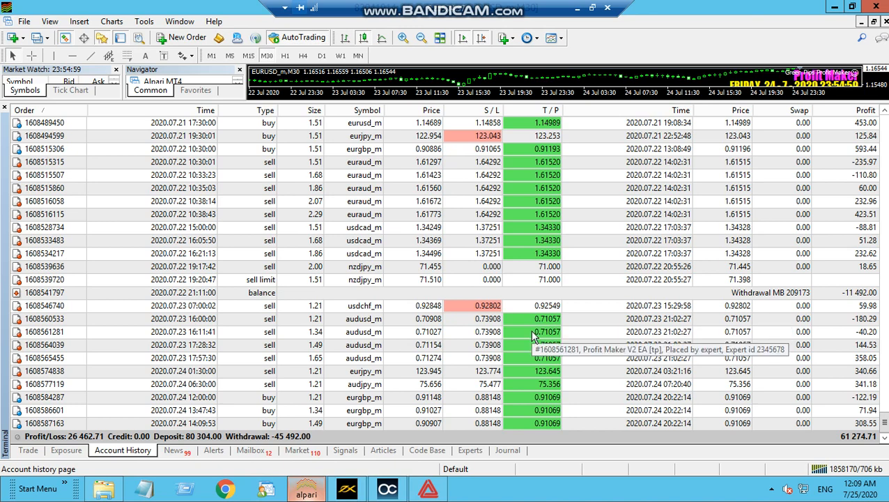
mouse_move(542, 431)
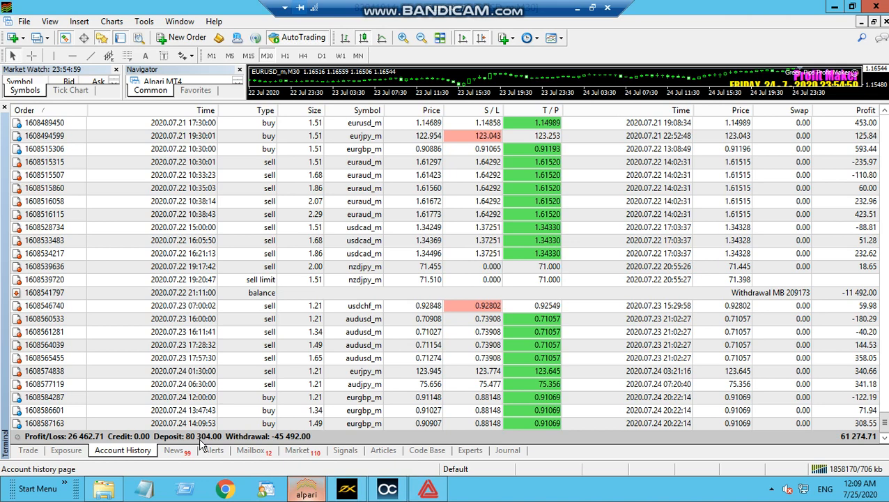
mouse_move(792, 292)
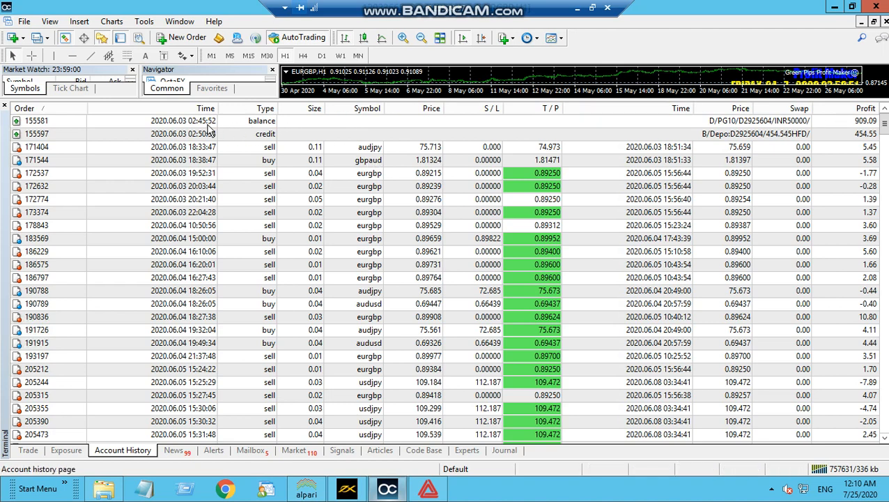
mouse_move(211, 131)
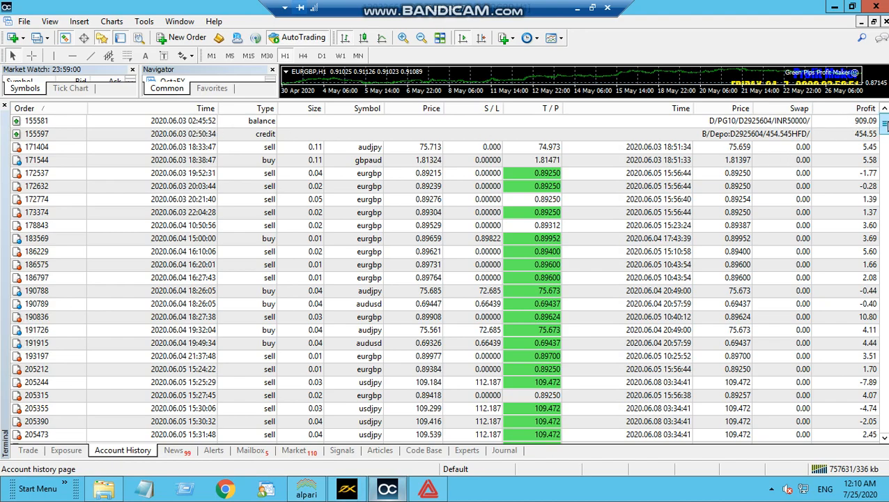
scroll(down, 3)
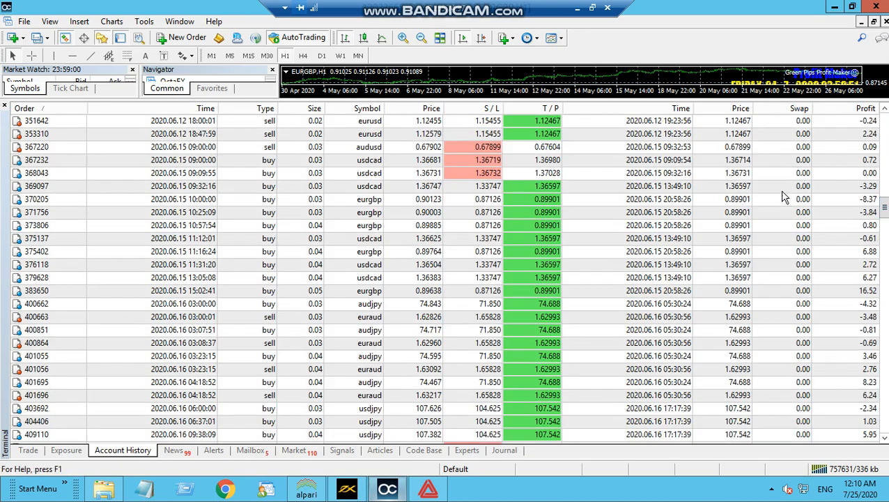
mouse_move(543, 234)
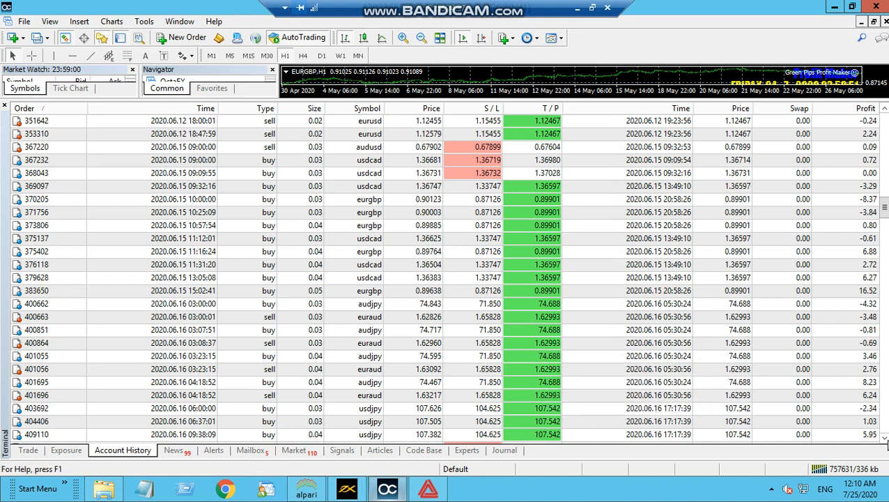
scroll(down, 3)
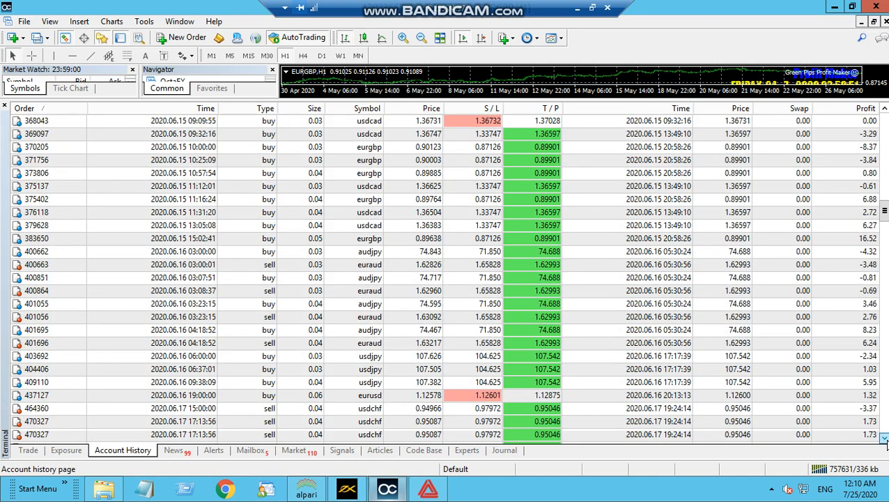
scroll(down, 3)
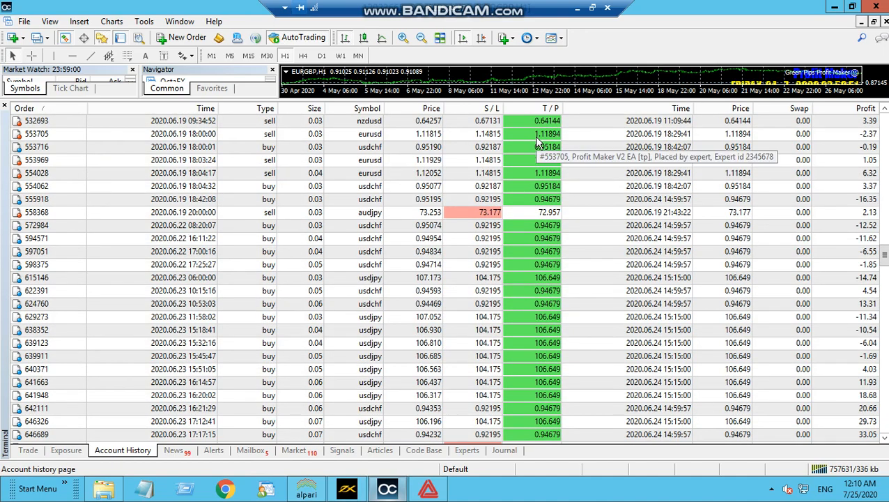
mouse_move(526, 231)
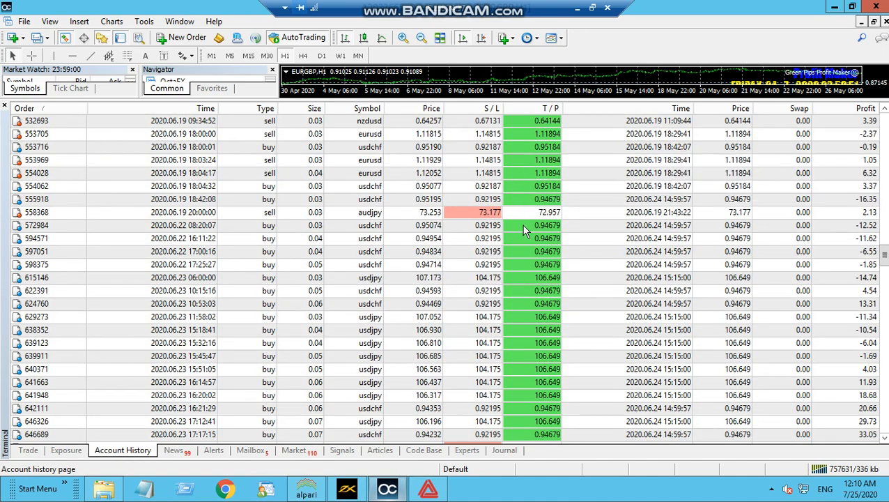
mouse_move(532, 278)
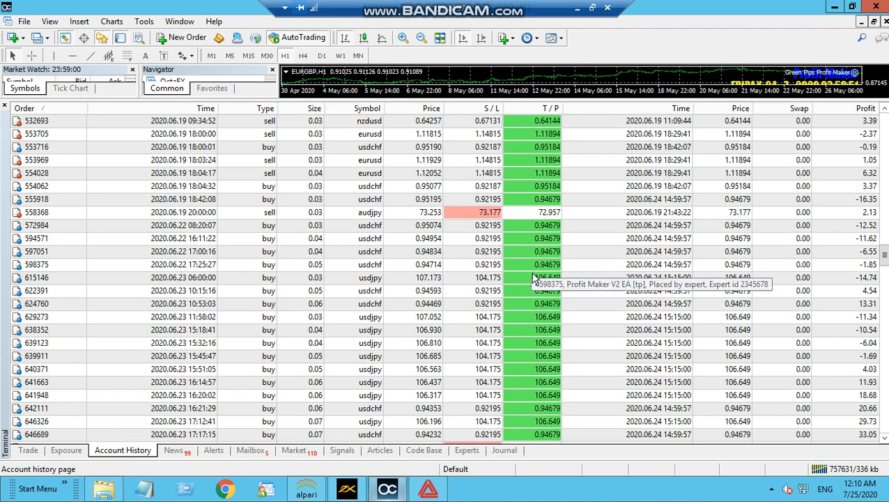
mouse_move(540, 363)
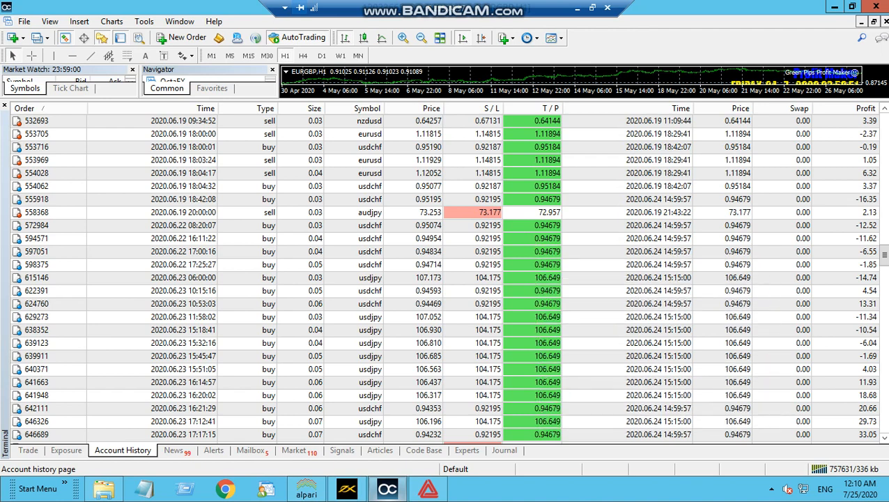
scroll(down, 3)
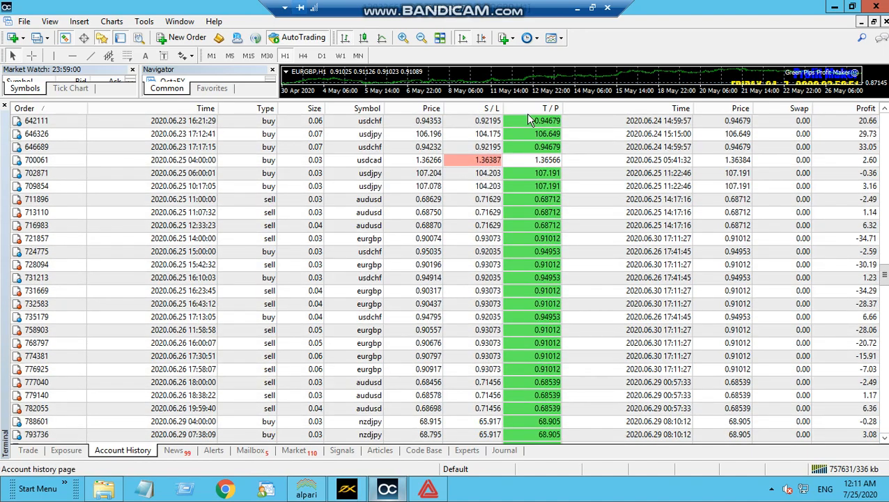
mouse_move(532, 184)
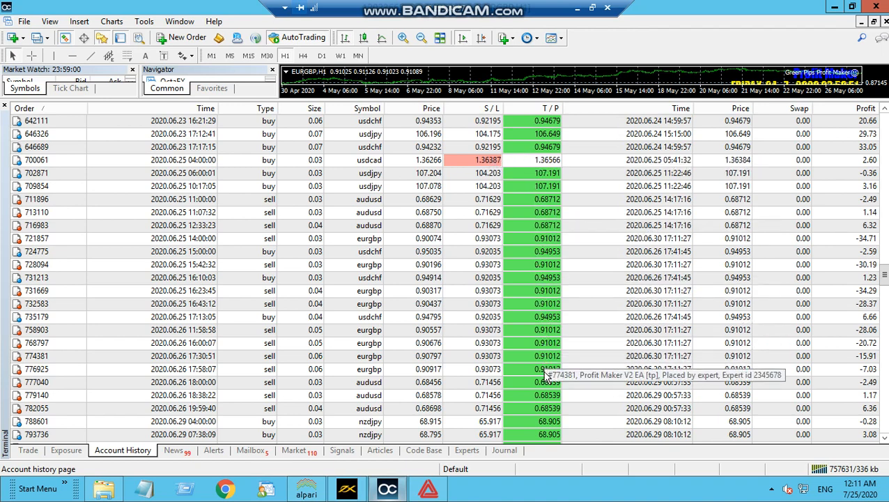
scroll(down, 3)
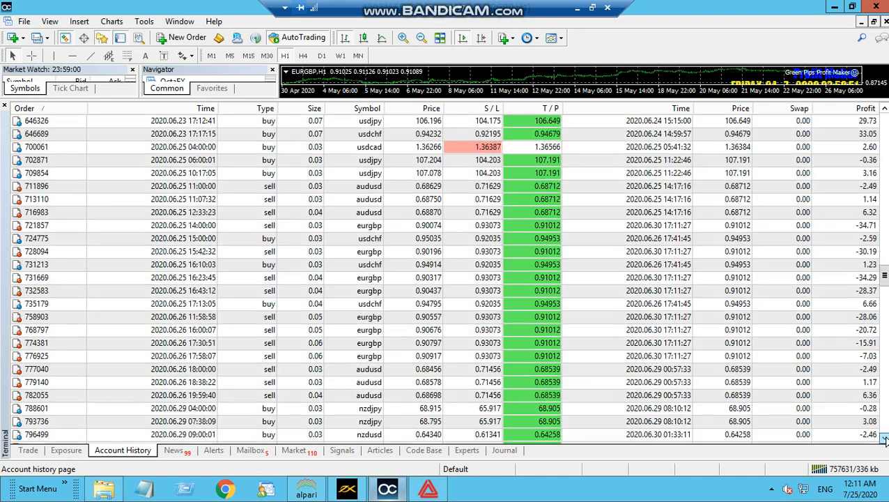
scroll(down, 3)
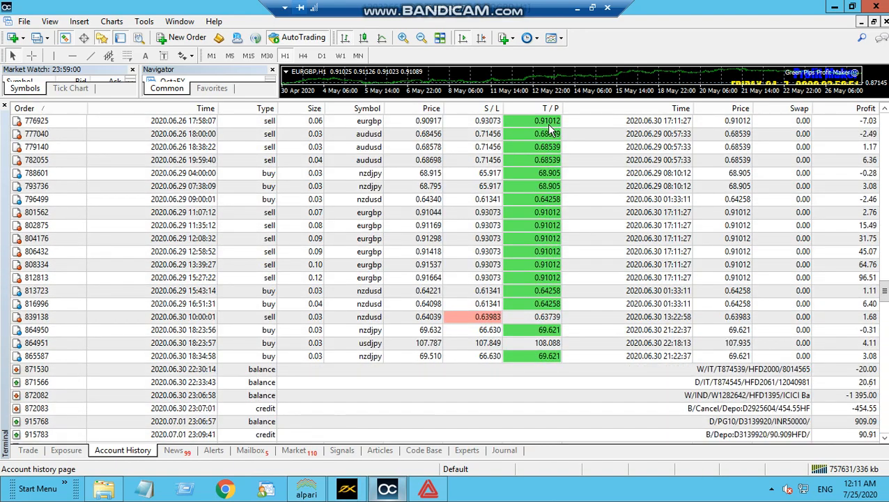
mouse_move(546, 167)
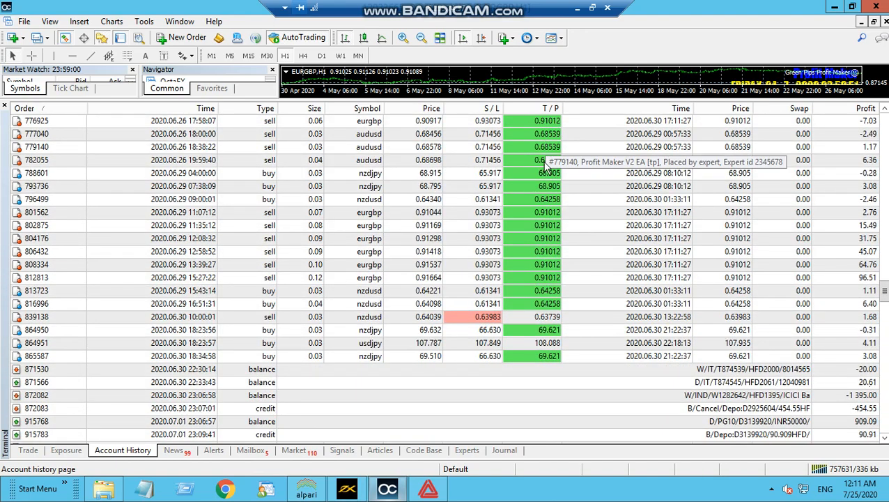
mouse_move(541, 271)
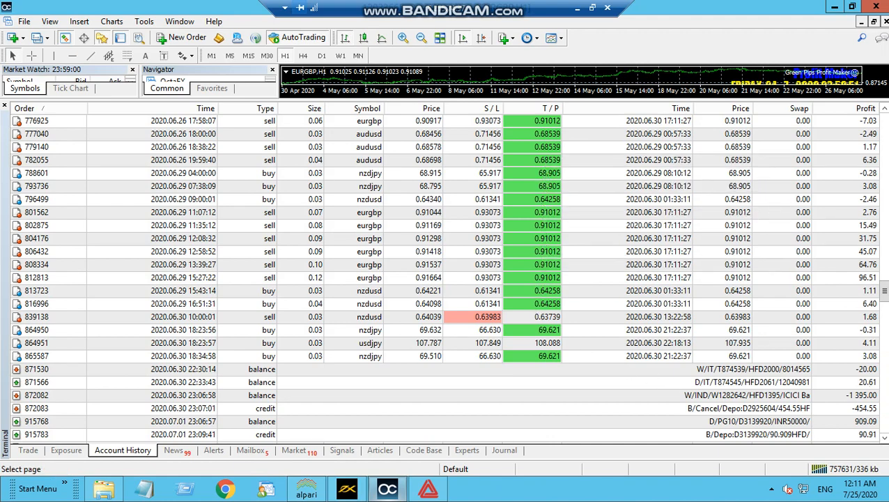
scroll(down, 3)
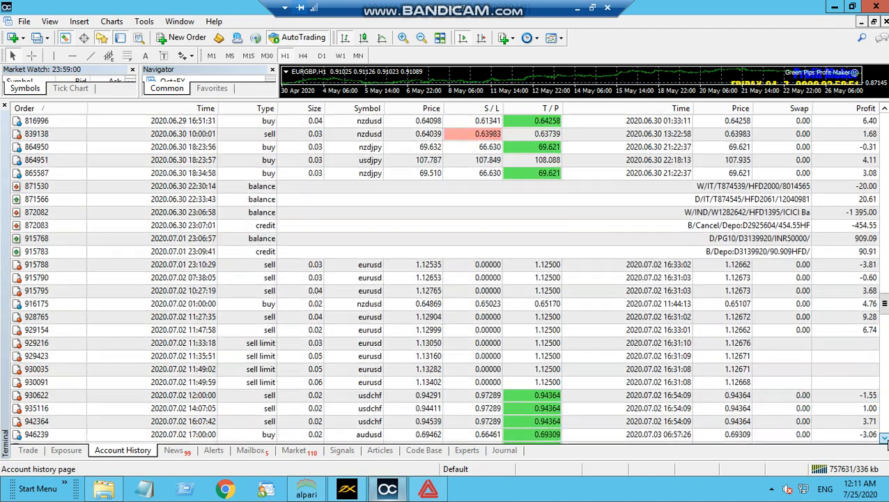
scroll(down, 3)
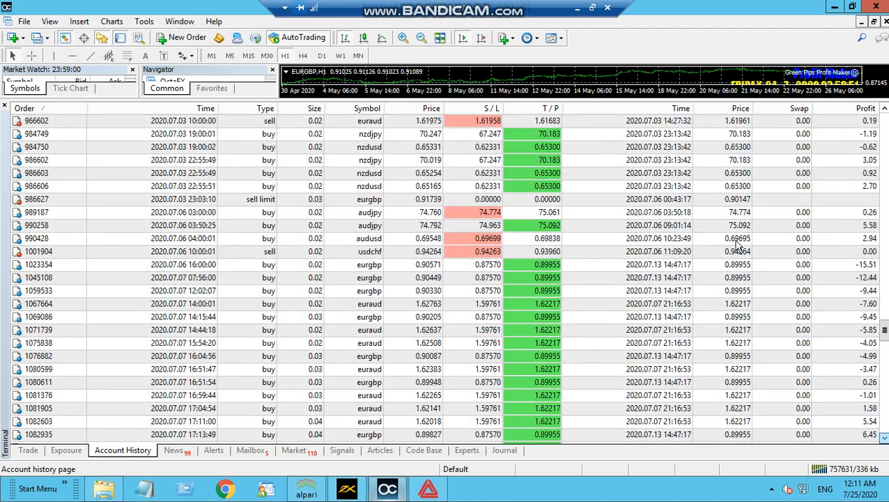
mouse_move(537, 142)
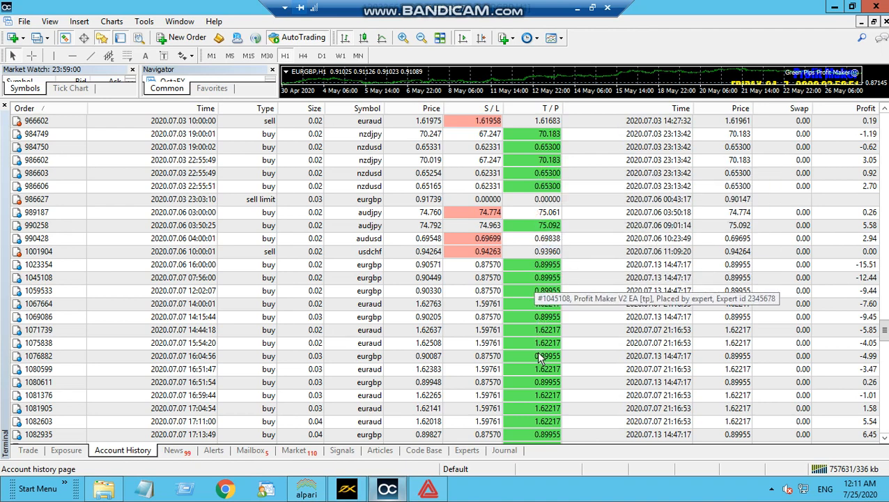
mouse_move(879, 438)
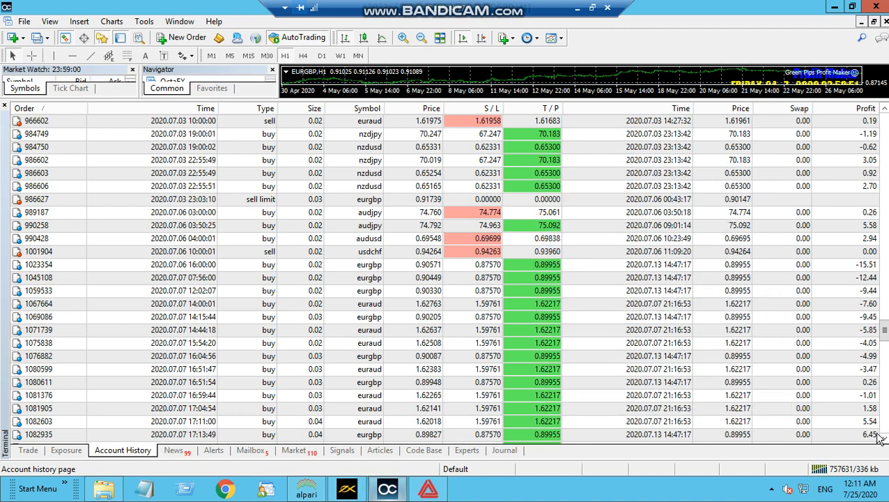
scroll(down, 3)
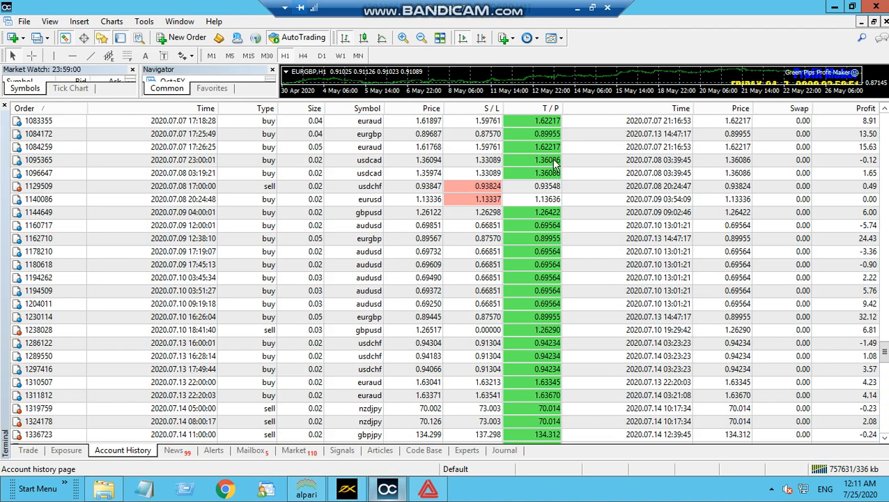
mouse_move(508, 212)
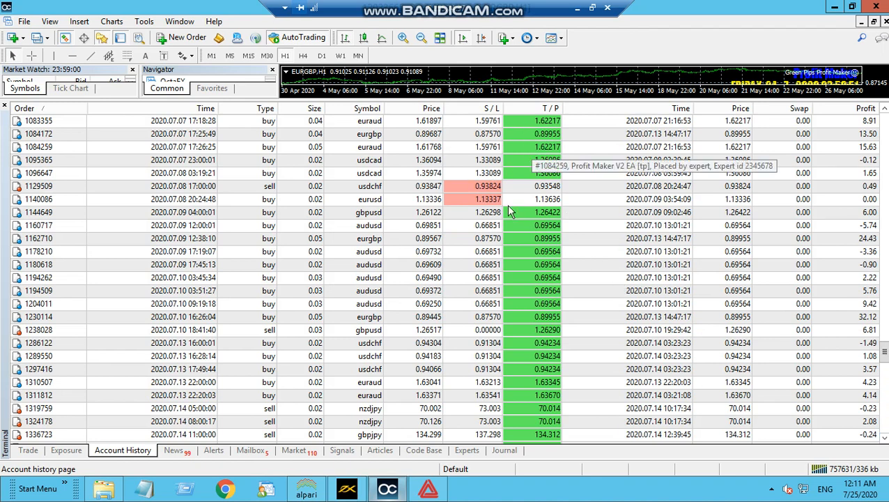
mouse_move(542, 222)
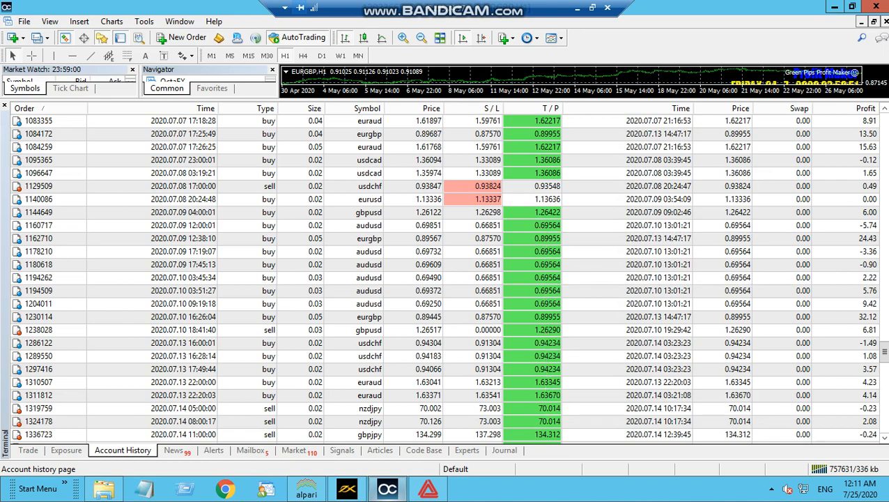
scroll(down, 3)
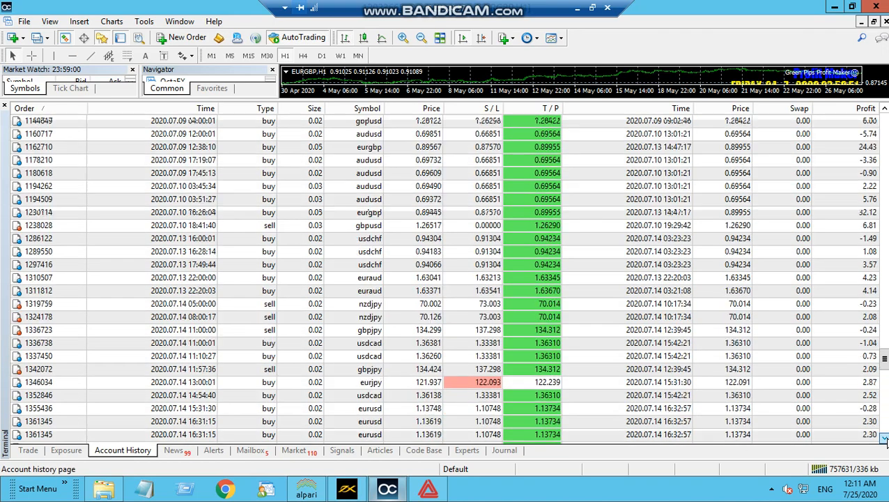
scroll(down, 3)
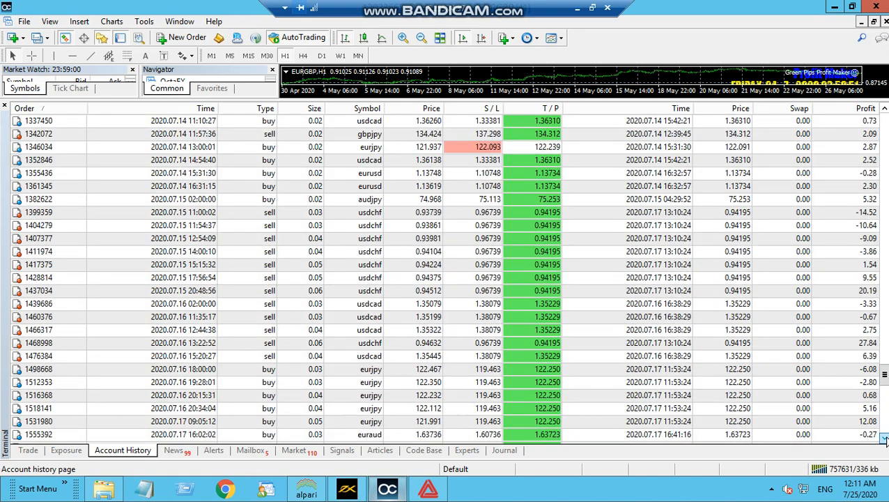
scroll(down, 3)
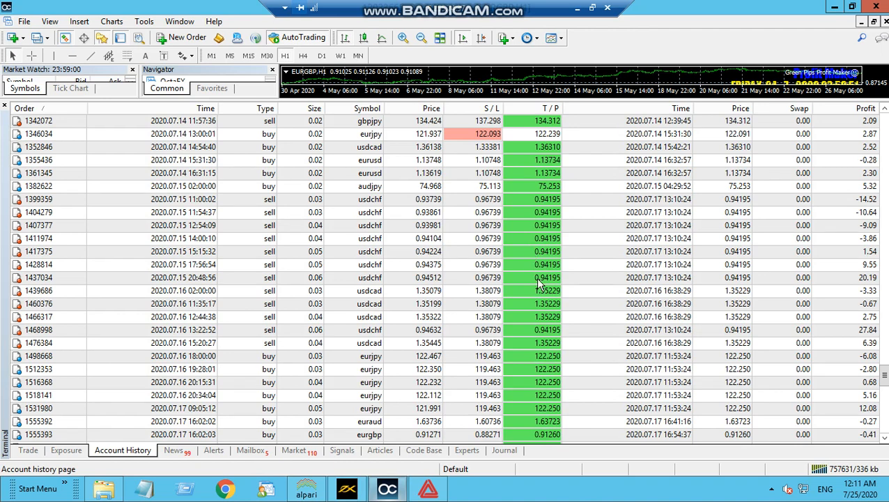
mouse_move(532, 309)
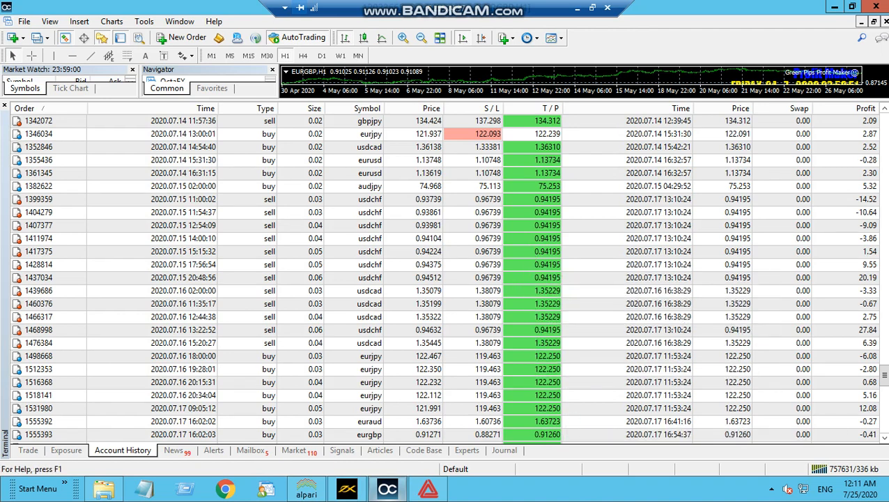
scroll(down, 3)
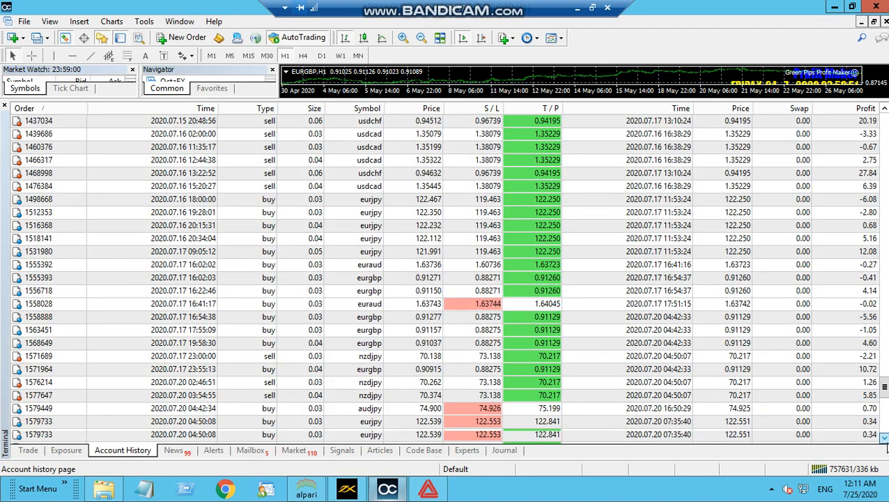
scroll(down, 3)
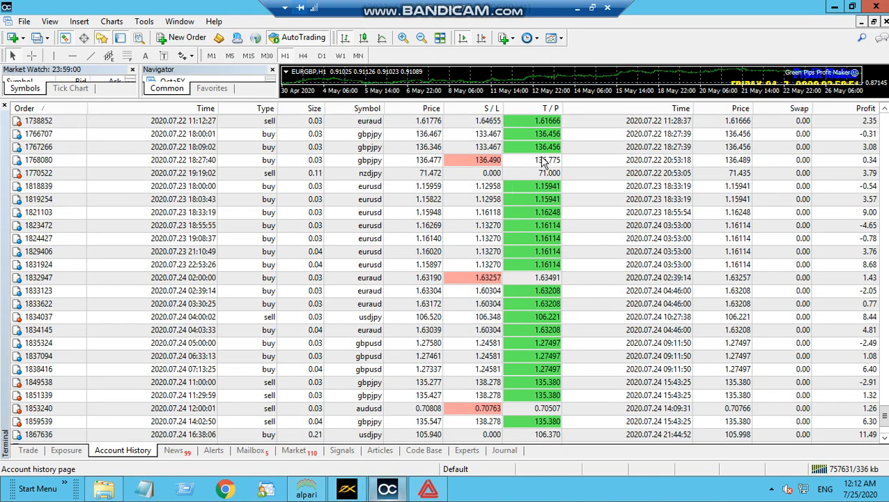
mouse_move(540, 276)
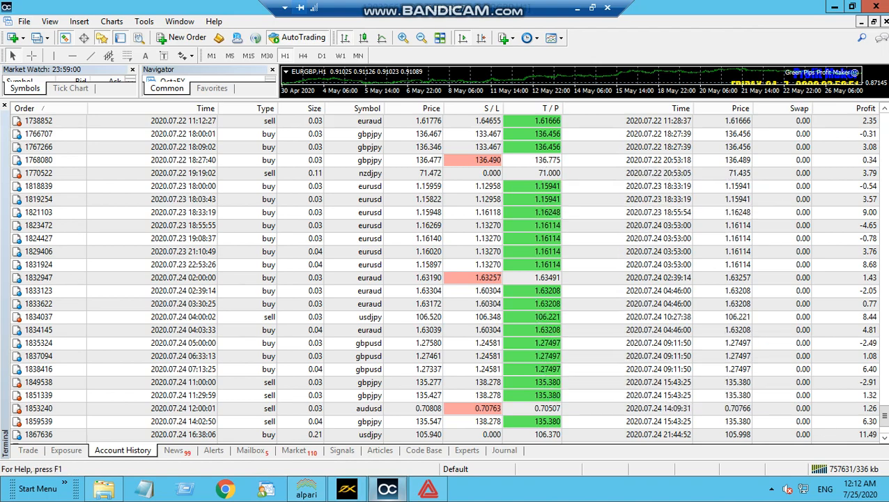
scroll(down, 3)
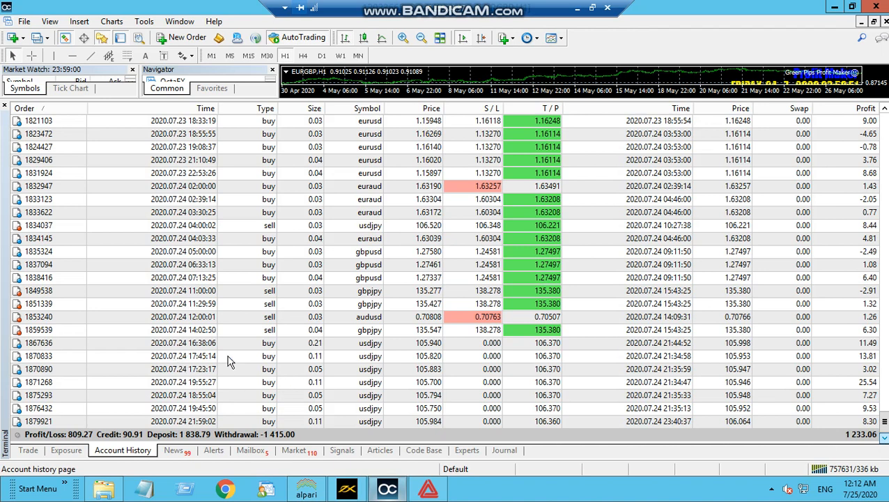
mouse_move(195, 466)
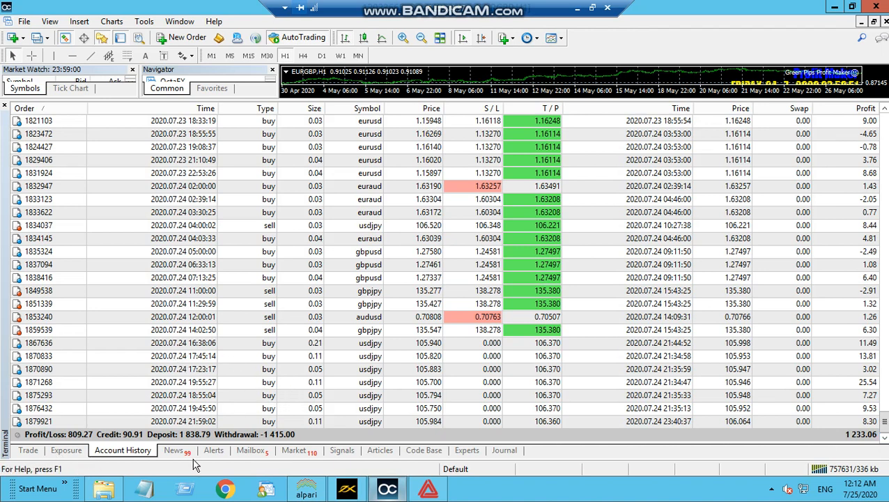
mouse_move(159, 471)
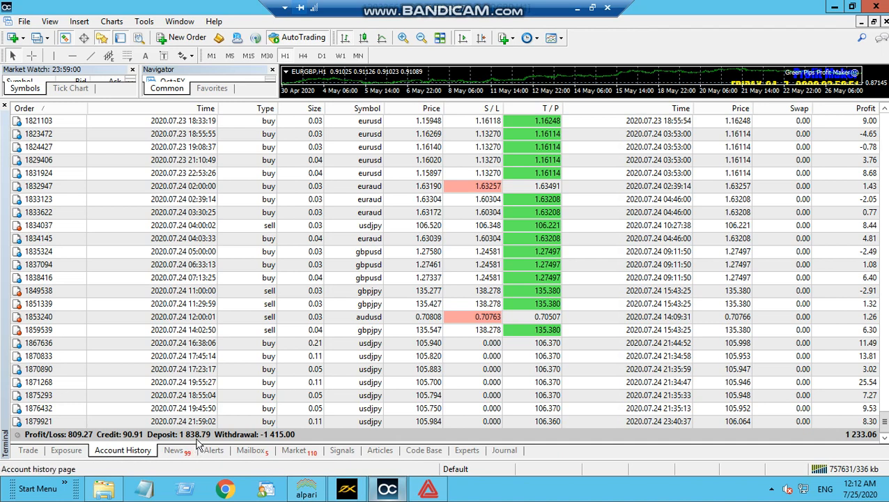
mouse_move(299, 452)
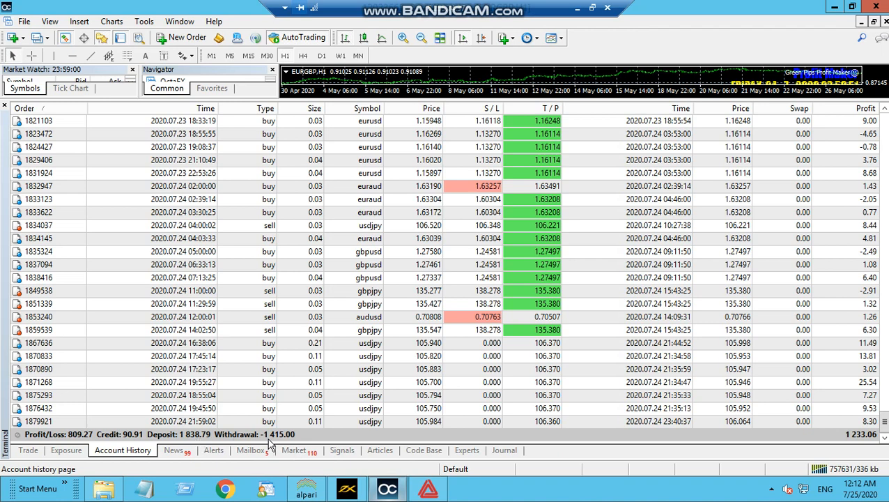
mouse_move(188, 443)
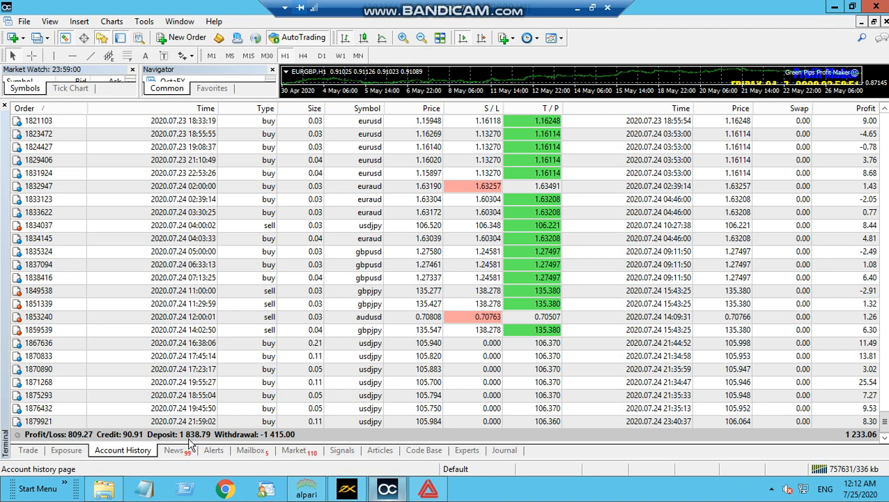
mouse_move(348, 326)
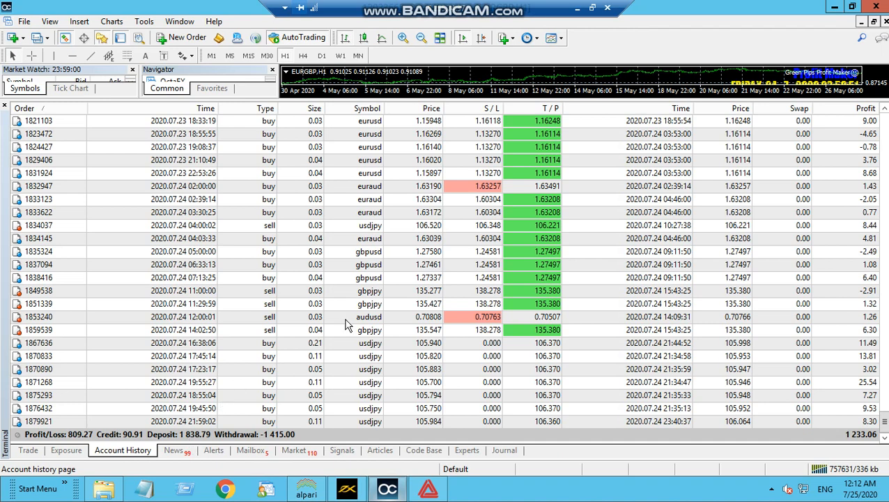
mouse_move(513, 76)
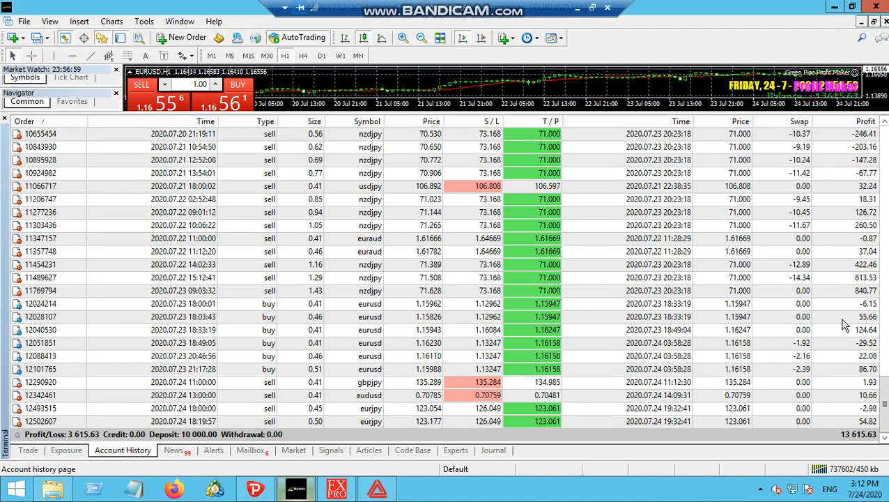
scroll(down, 3)
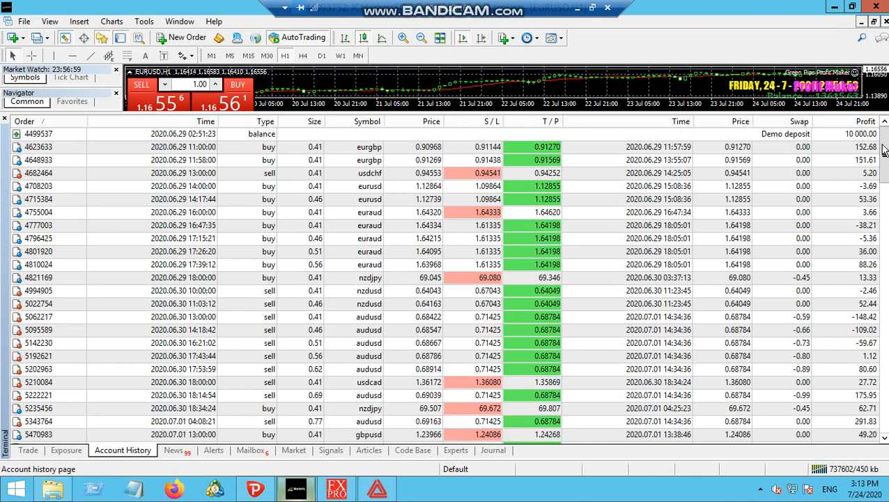
scroll(down, 3)
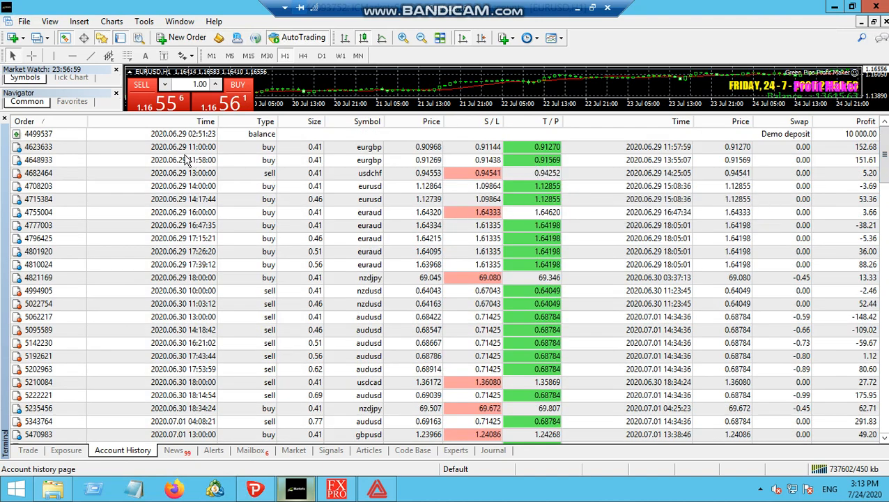
mouse_move(536, 262)
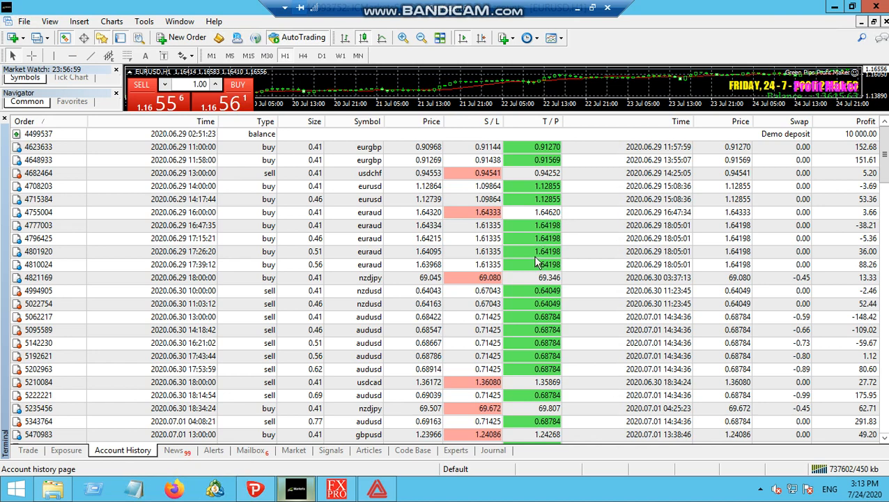
mouse_move(551, 348)
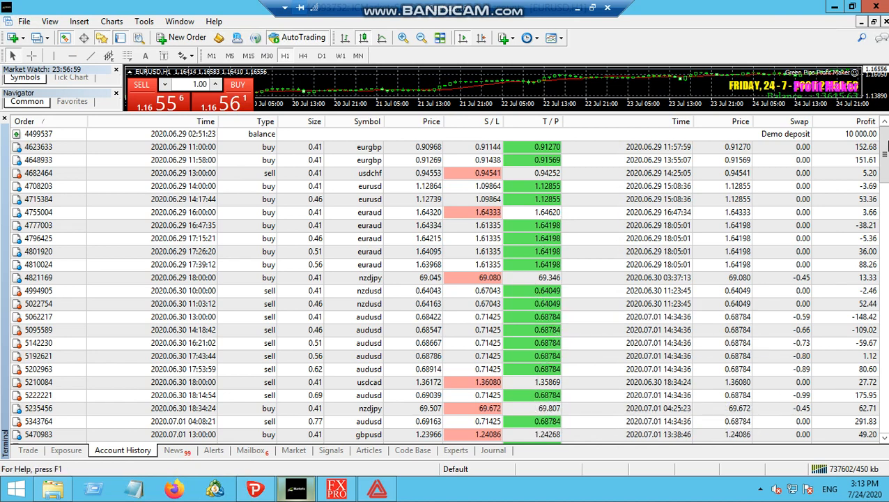
scroll(down, 3)
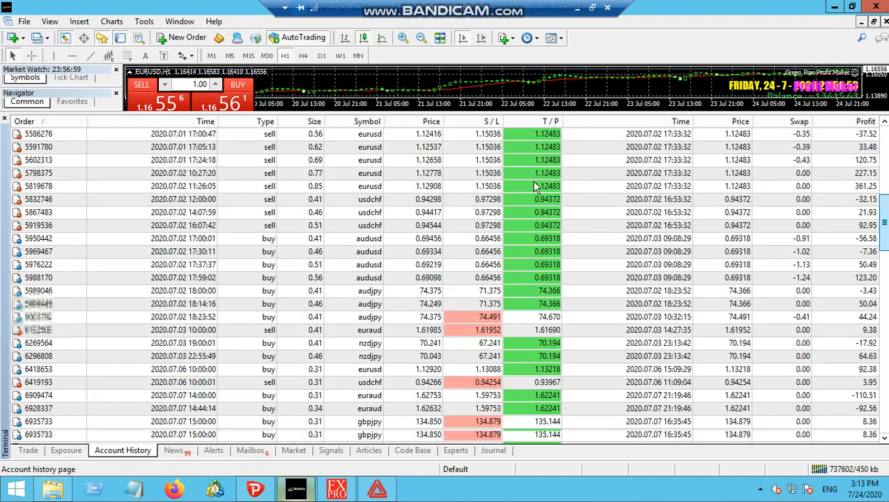
scroll(down, 3)
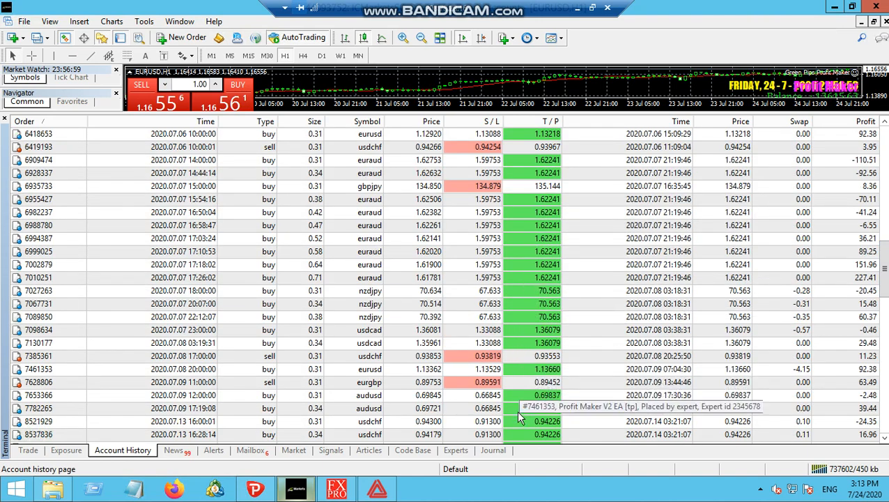
scroll(down, 3)
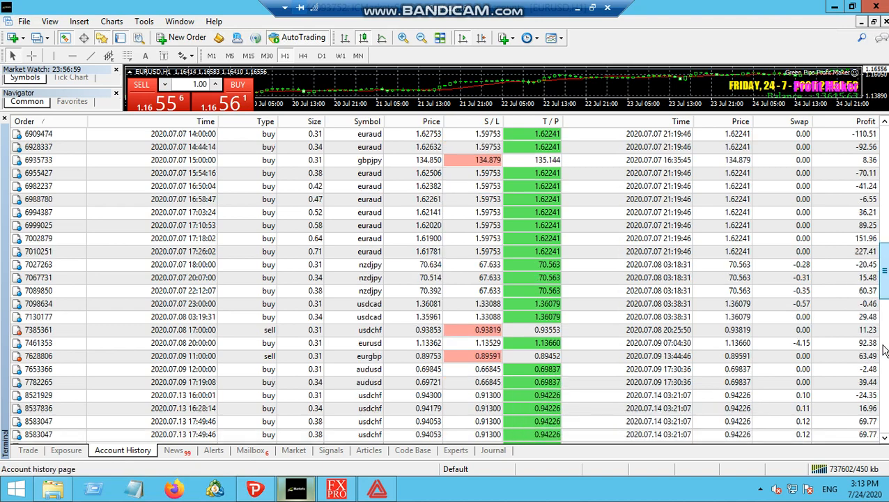
scroll(down, 3)
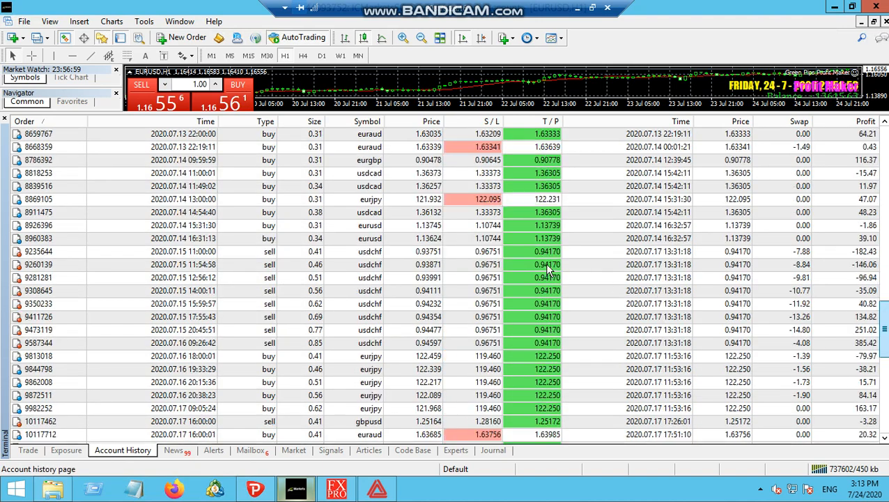
scroll(down, 3)
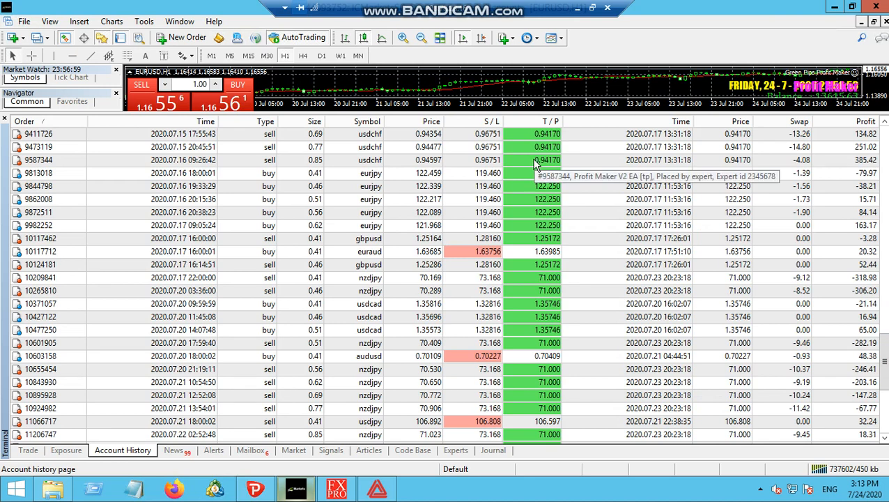
mouse_move(530, 292)
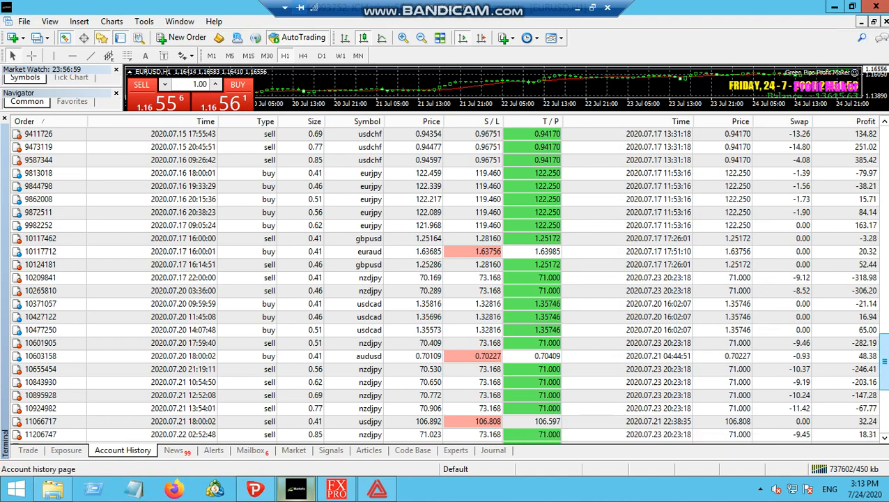
scroll(down, 3)
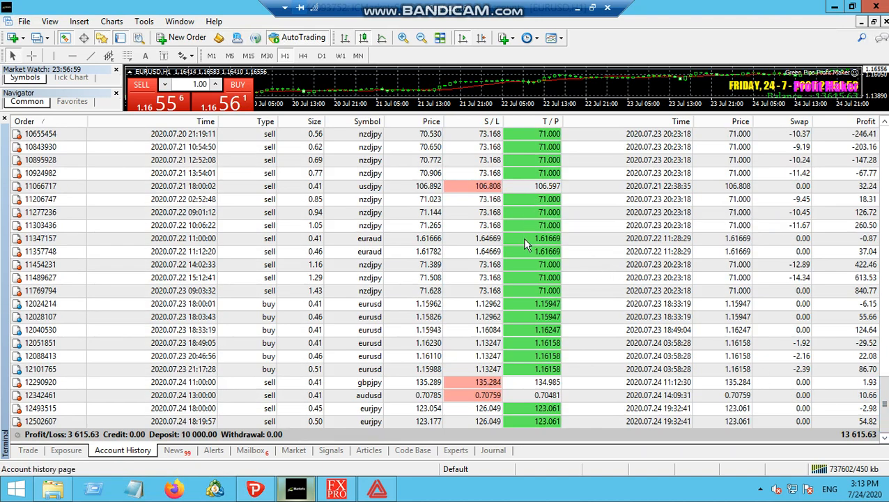
mouse_move(495, 388)
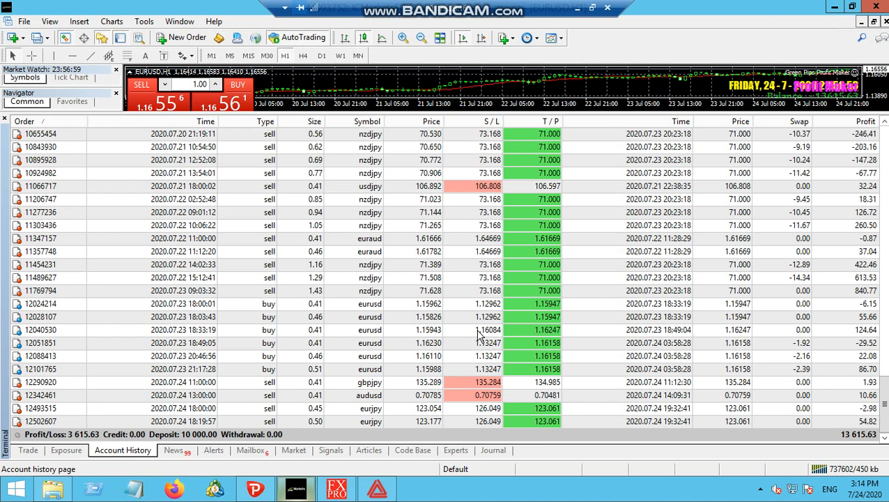
mouse_move(536, 156)
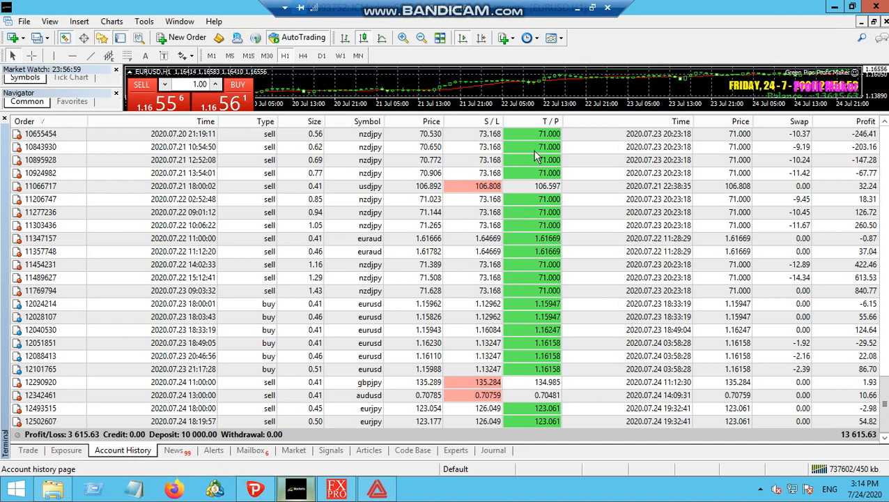